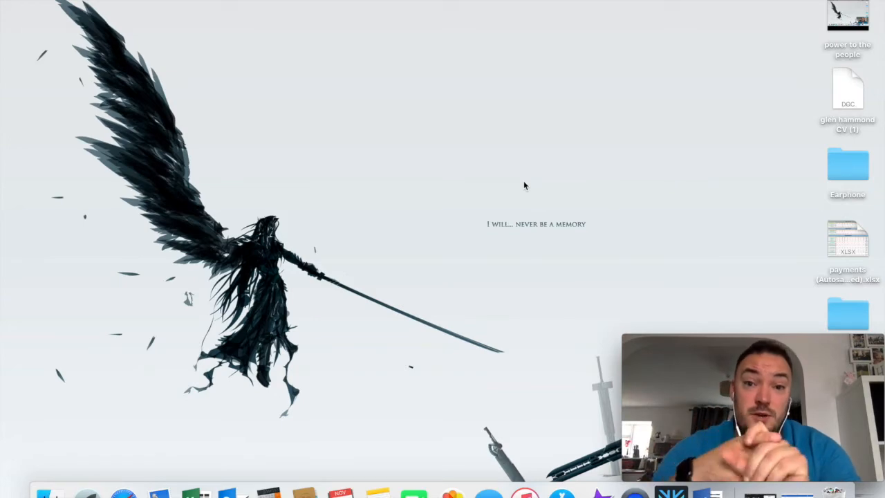
mouse_move(125, 492)
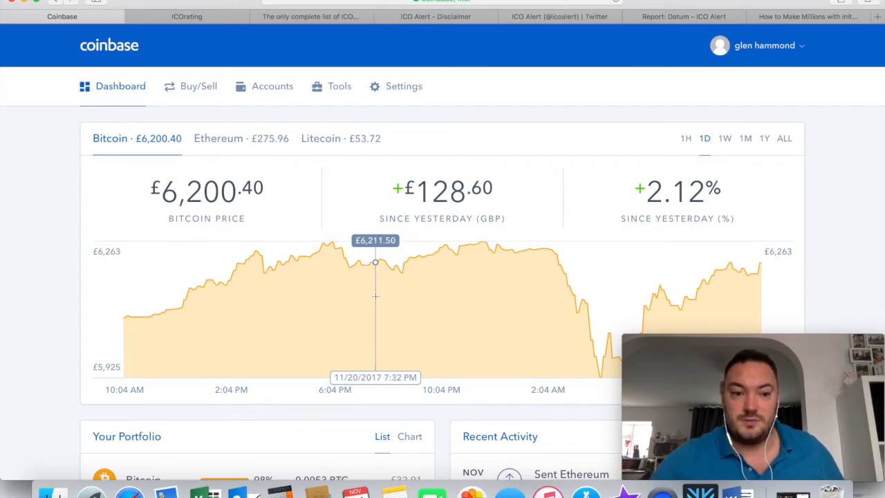
mouse_move(379, 260)
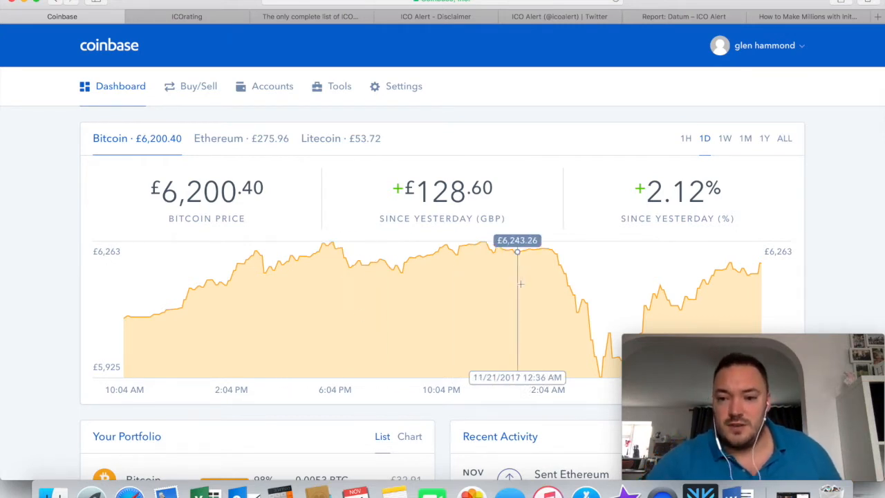
mouse_move(745, 270)
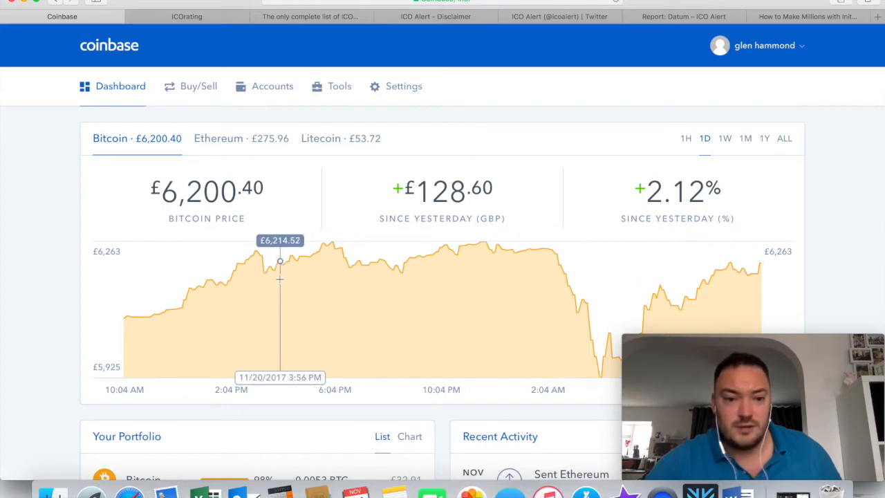
mouse_move(759, 262)
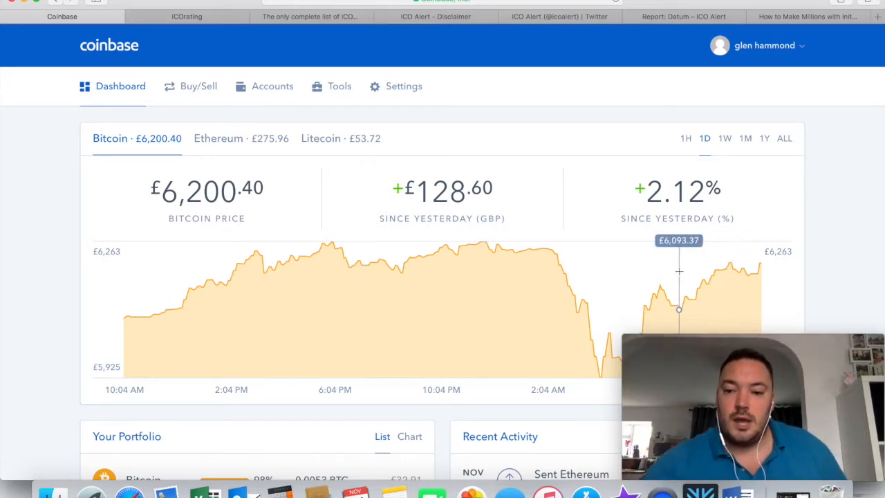
mouse_move(247, 260)
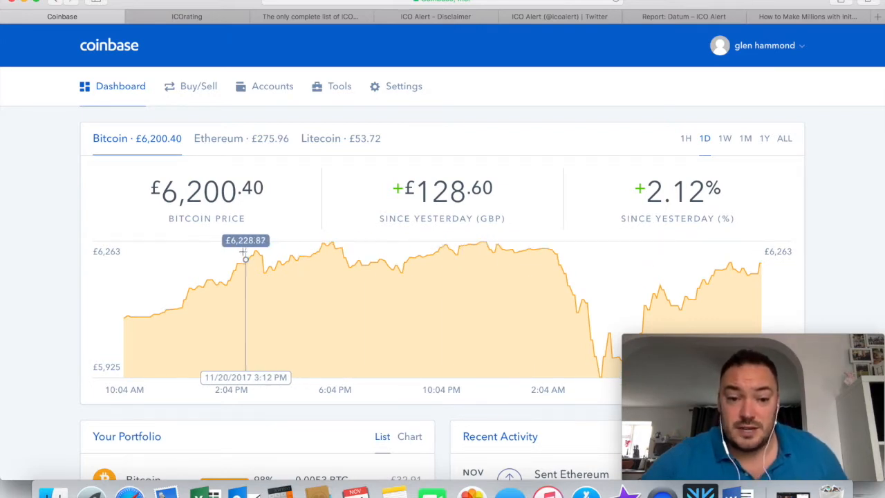
mouse_move(538, 252)
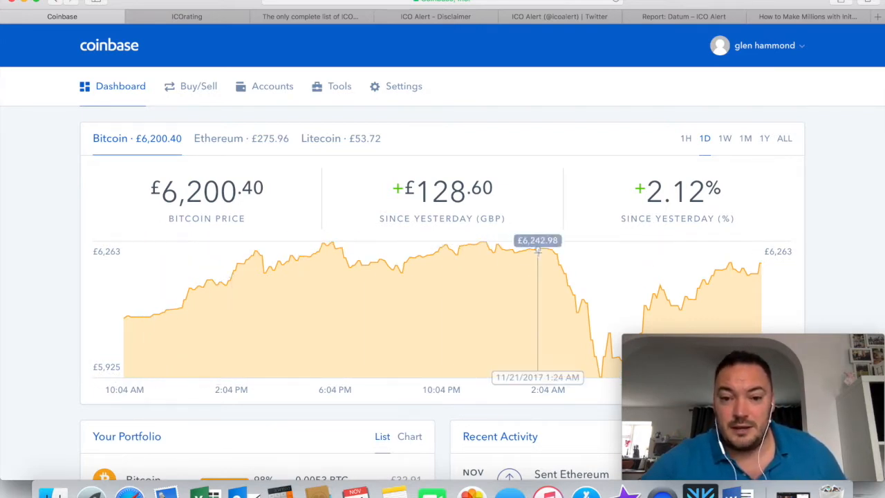
mouse_move(732, 269)
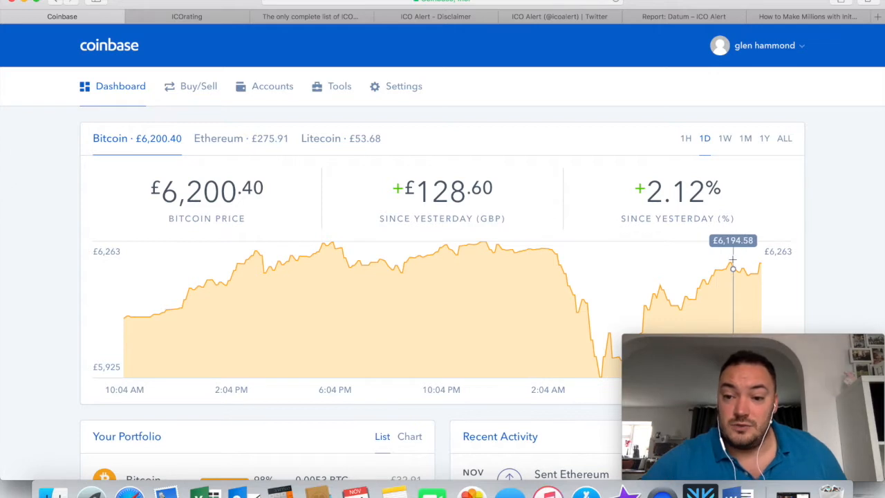
mouse_move(578, 311)
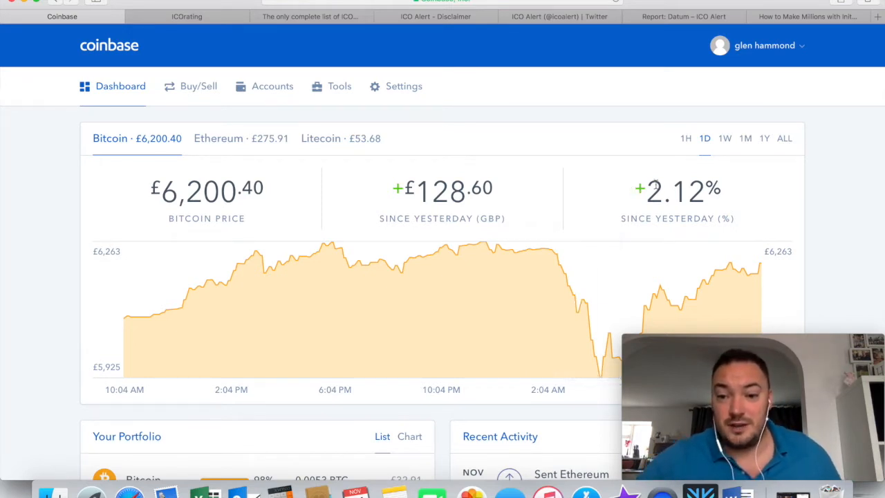
mouse_move(426, 230)
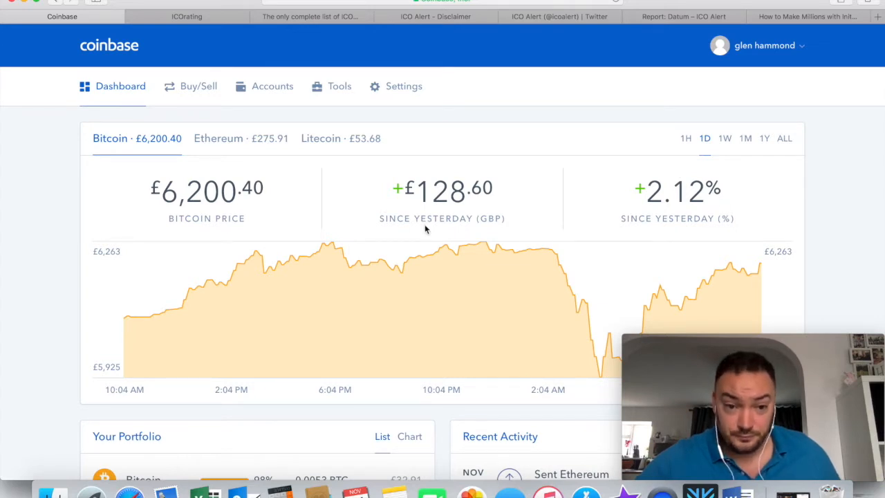
mouse_move(177, 33)
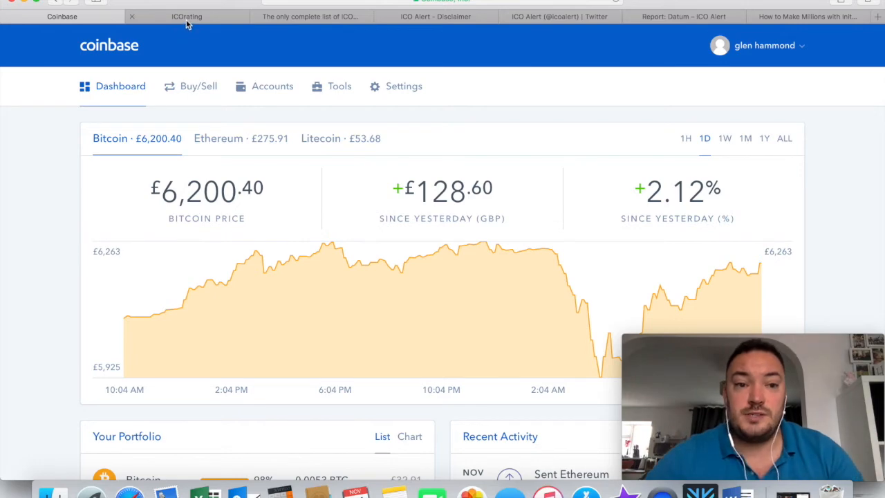
Go via the ICOrating and YouTube tabs to the Bitglen channel home page and browse its uploads.
left_click(187, 17)
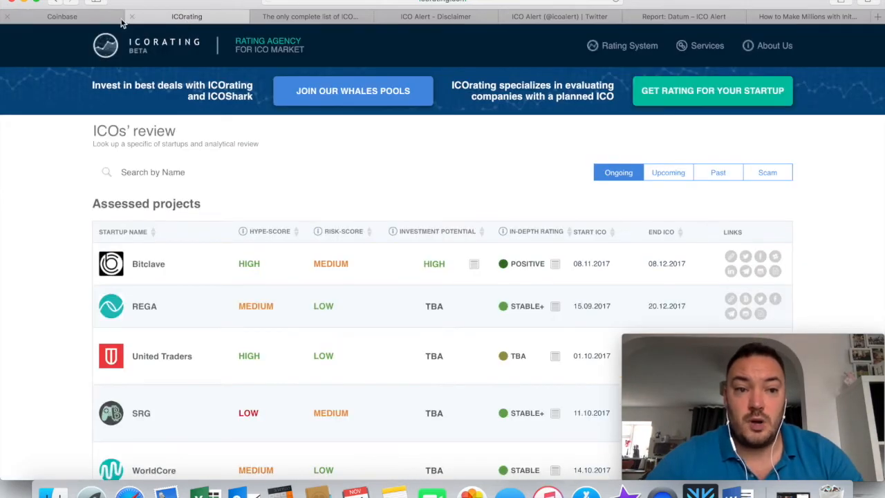
left_click(877, 17)
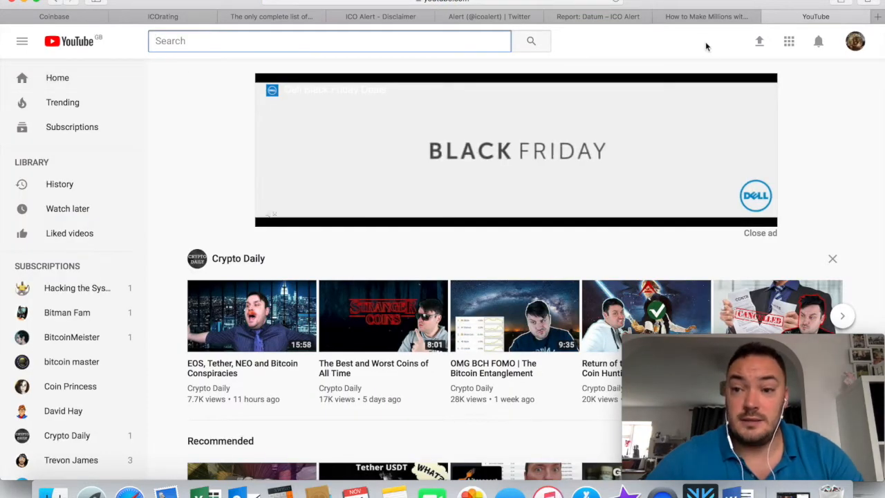
left_click(854, 41)
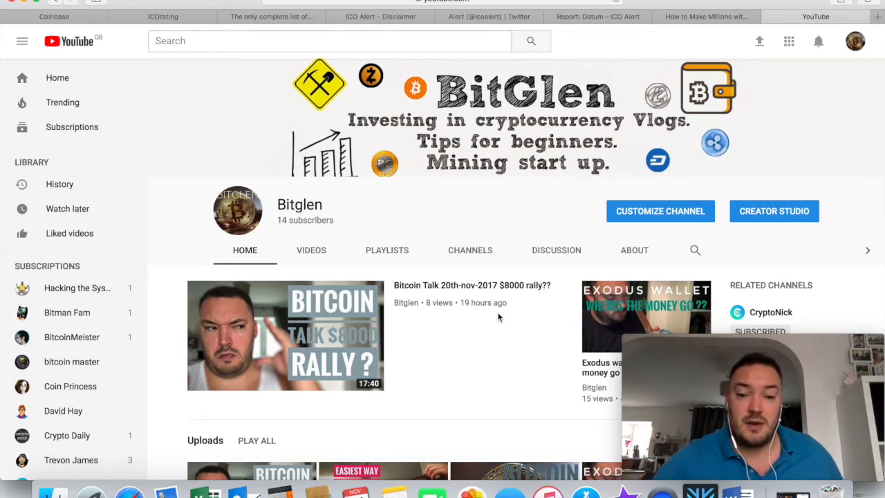
mouse_move(478, 318)
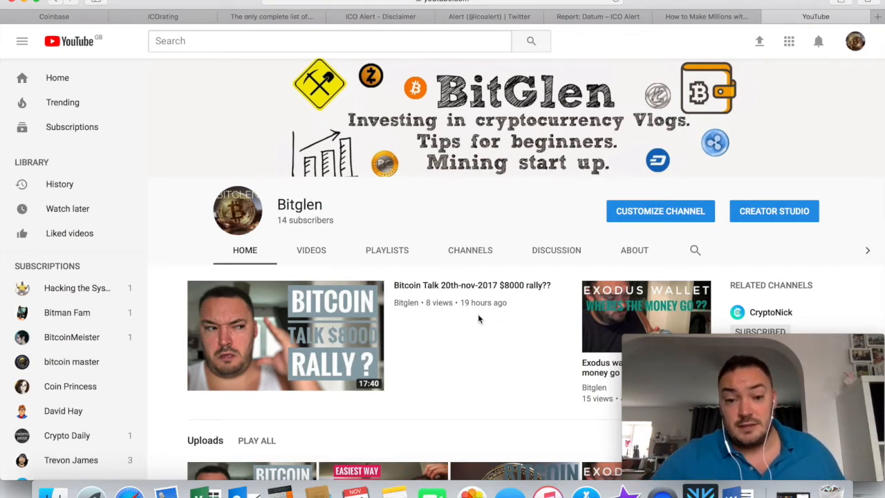
scroll("down", 3)
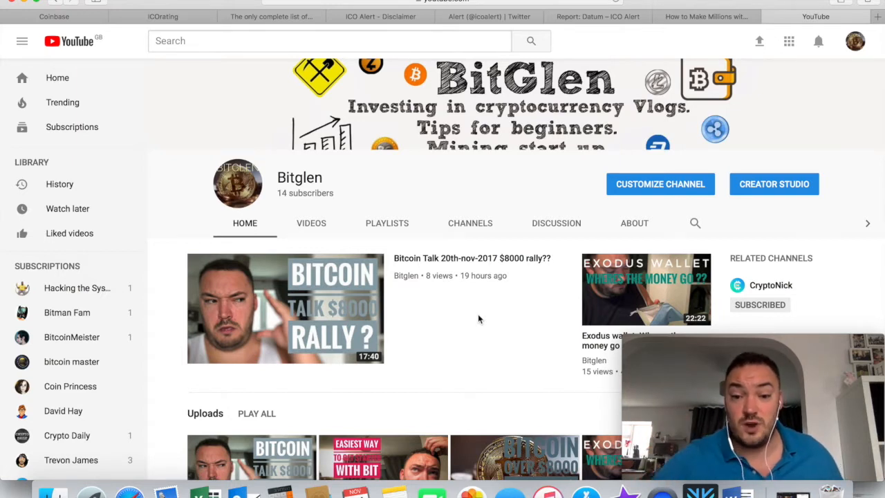
mouse_move(451, 311)
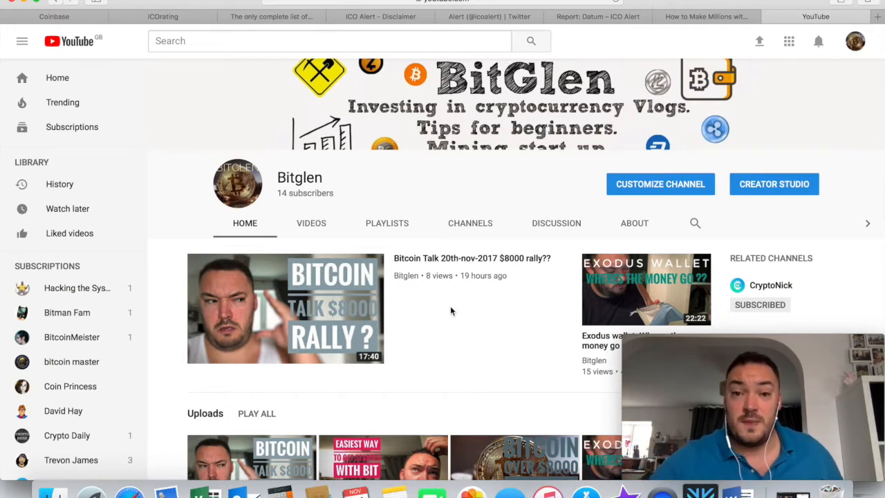
scroll("down", 3)
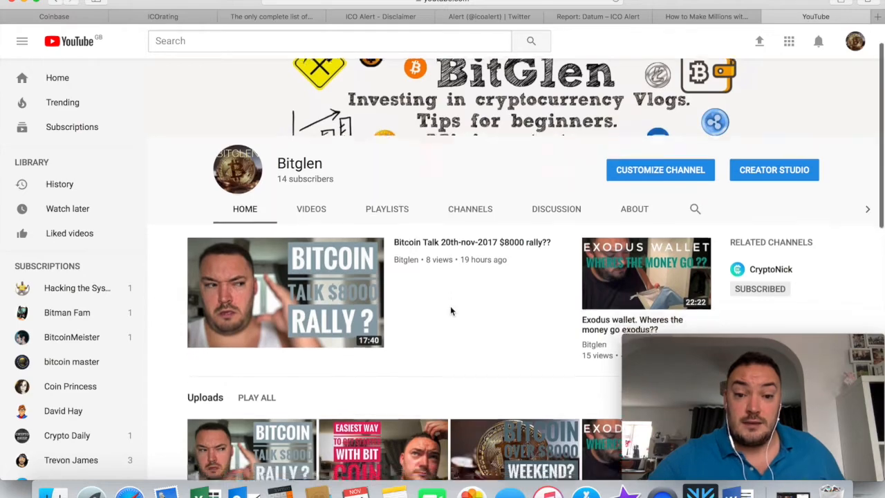
scroll("down", 3)
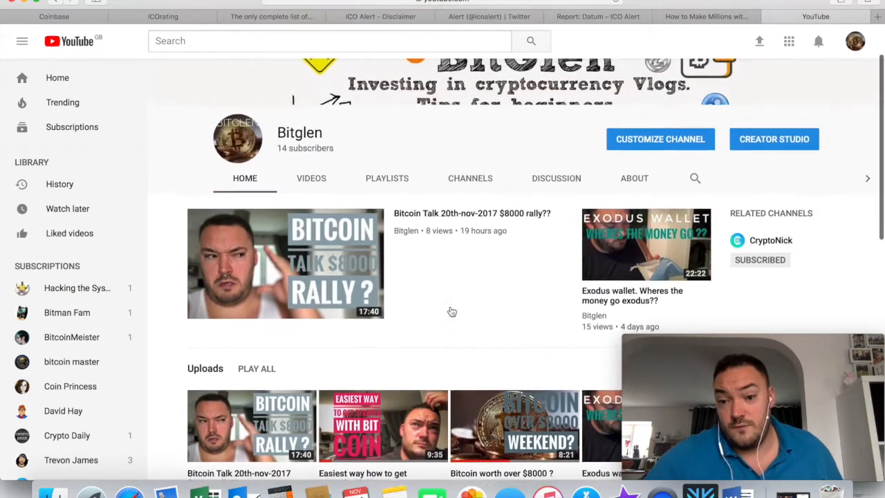
scroll("down", 3)
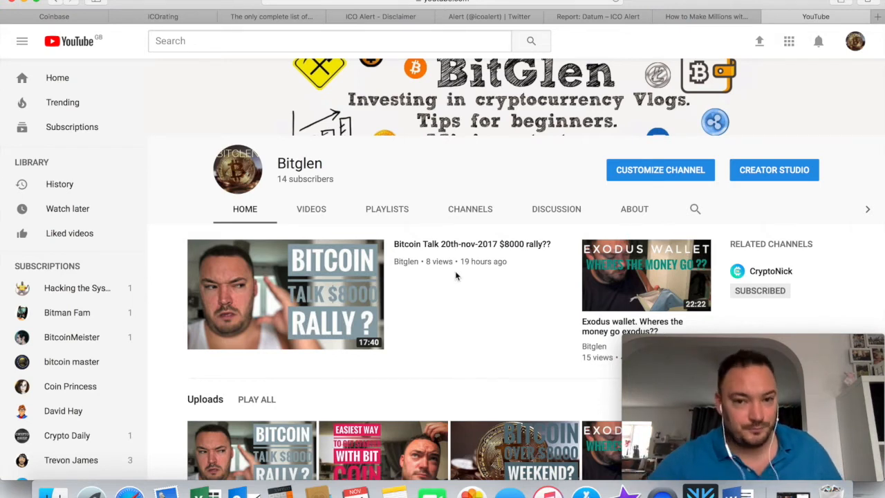
mouse_move(477, 271)
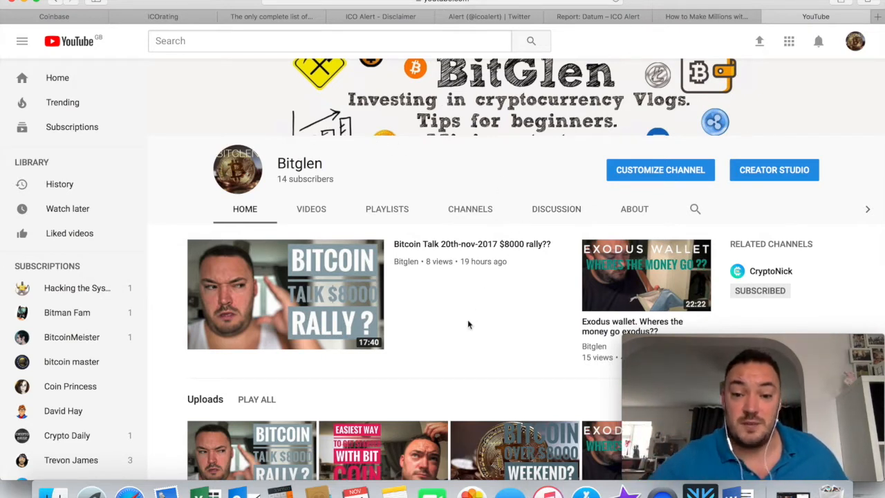
scroll("down", 3)
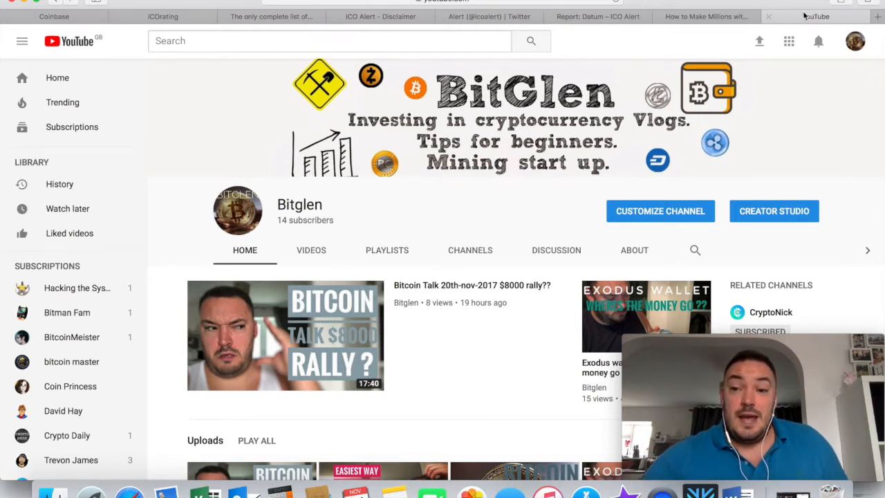
mouse_move(816, 16)
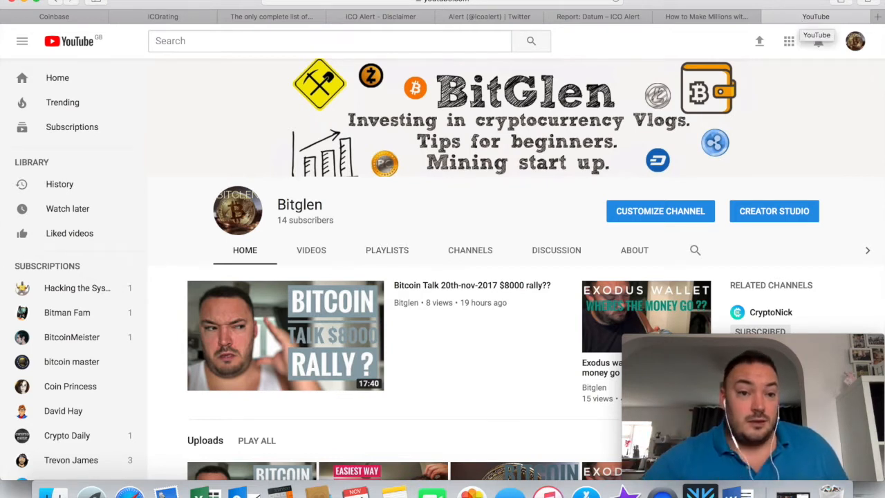
left_click(163, 16)
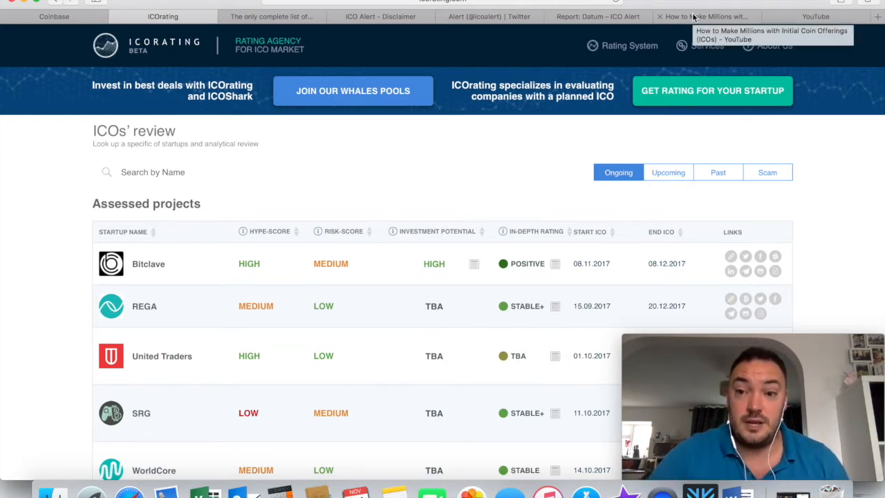
Bring up the YouTube video 'How to Make Millions with Initial Coin Offerings (ICOs)'.
left_click(705, 17)
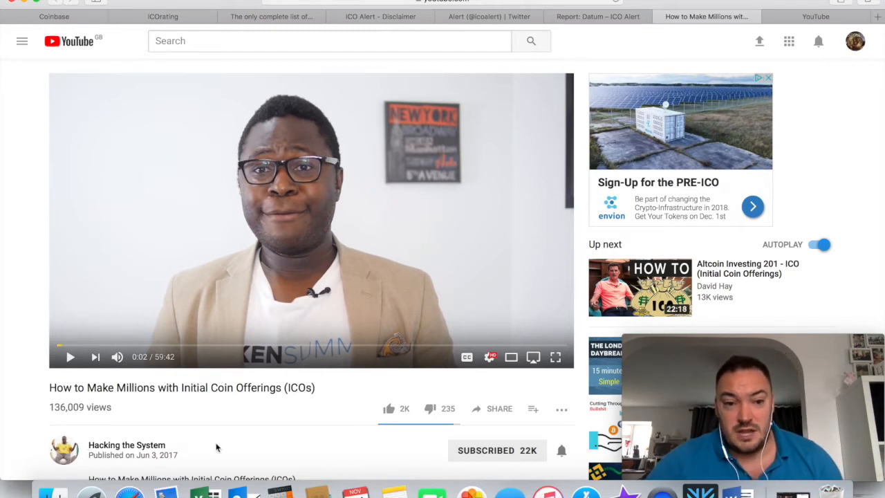
mouse_move(134, 423)
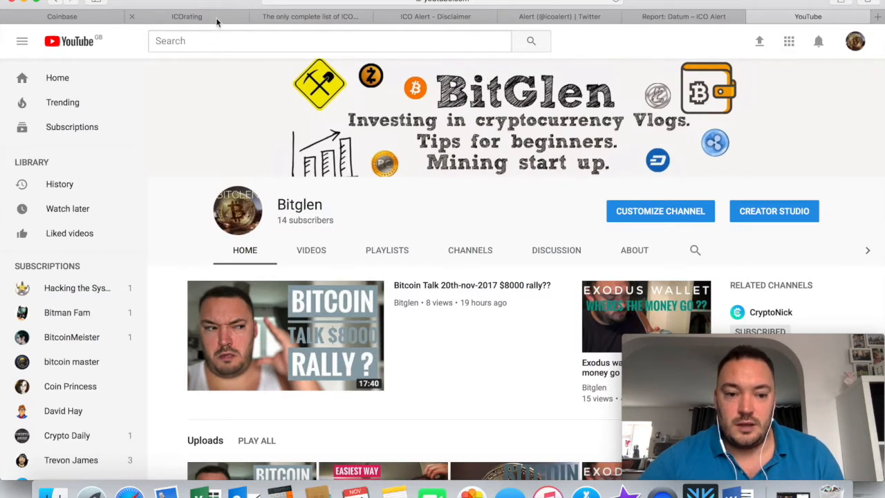
mouse_move(187, 17)
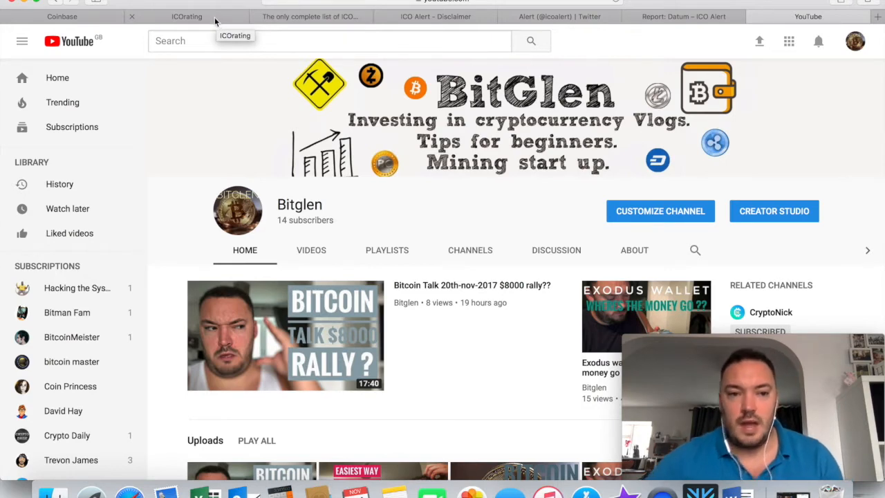
Return to the ICORating assessed projects table (Bitclave, REGA, United Traders) and browse its scores.
left_click(187, 17)
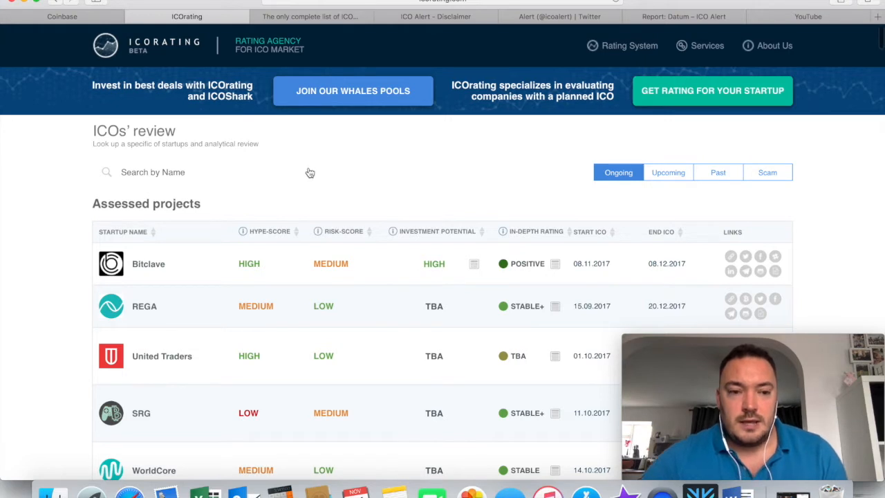
mouse_move(310, 171)
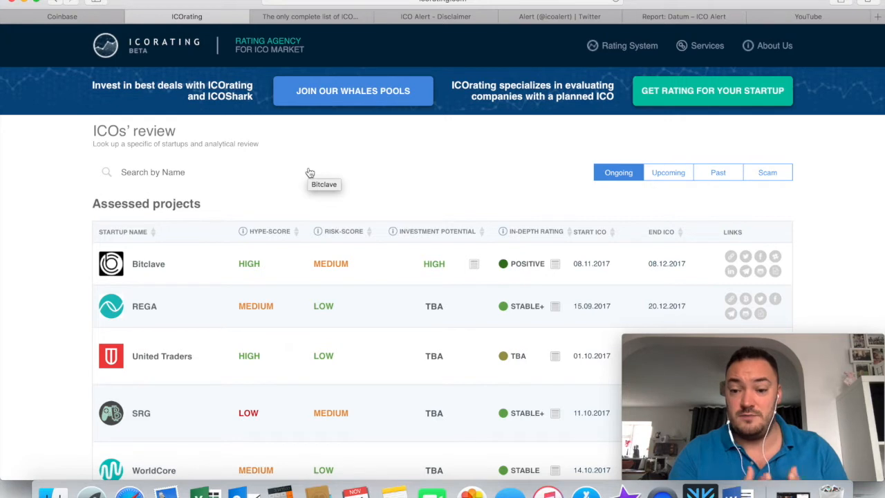
mouse_move(310, 171)
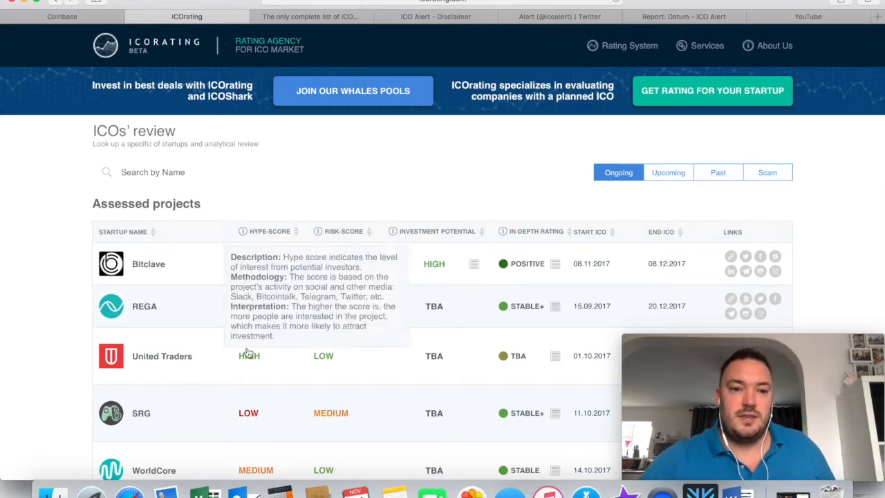
scroll("down", 3)
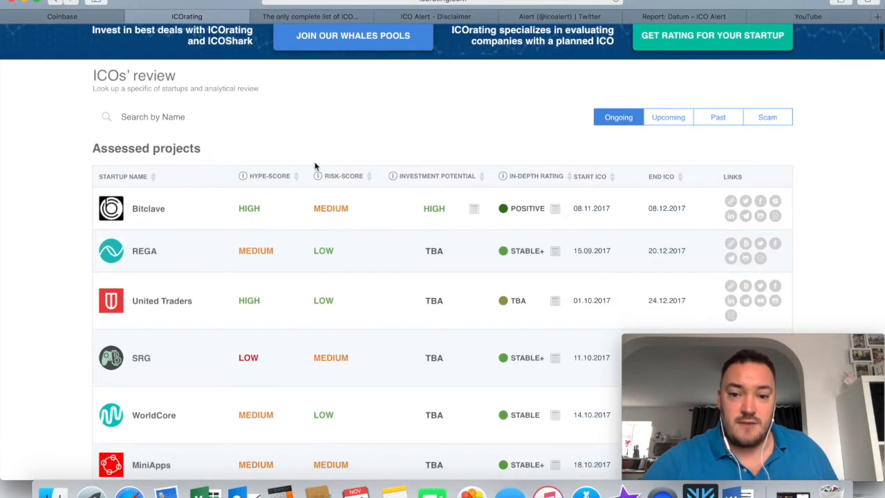
scroll("down", 3)
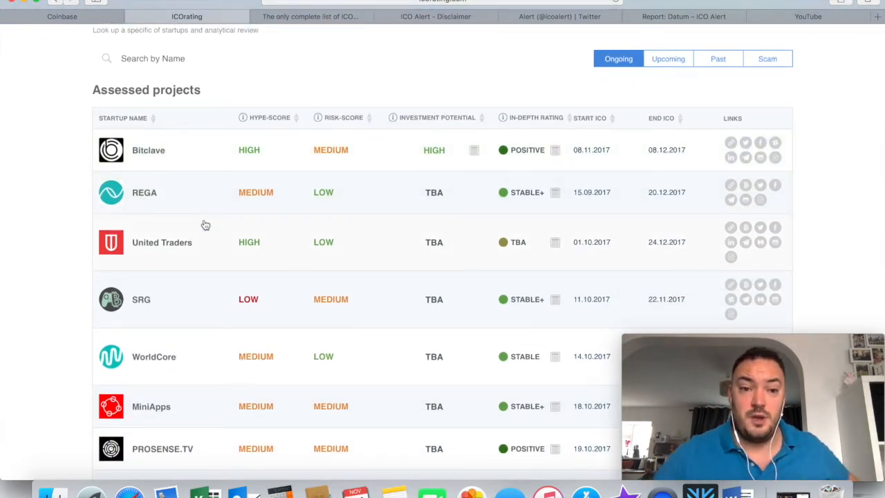
mouse_move(207, 158)
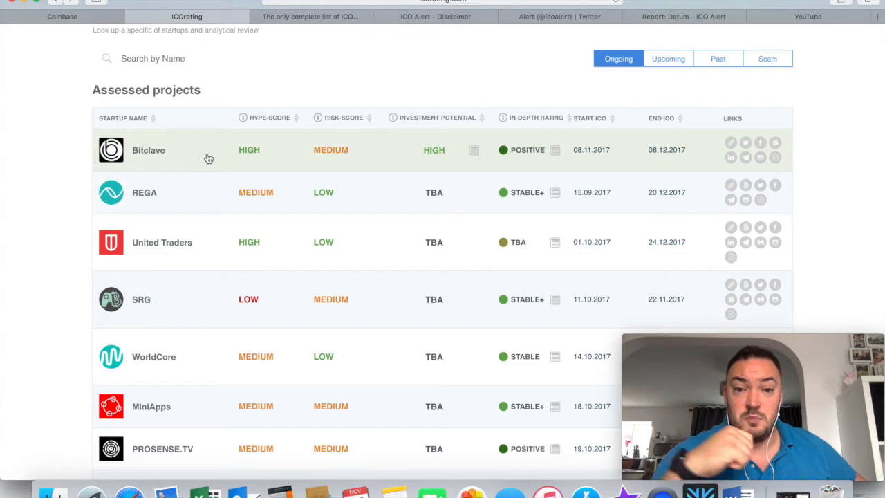
mouse_move(183, 176)
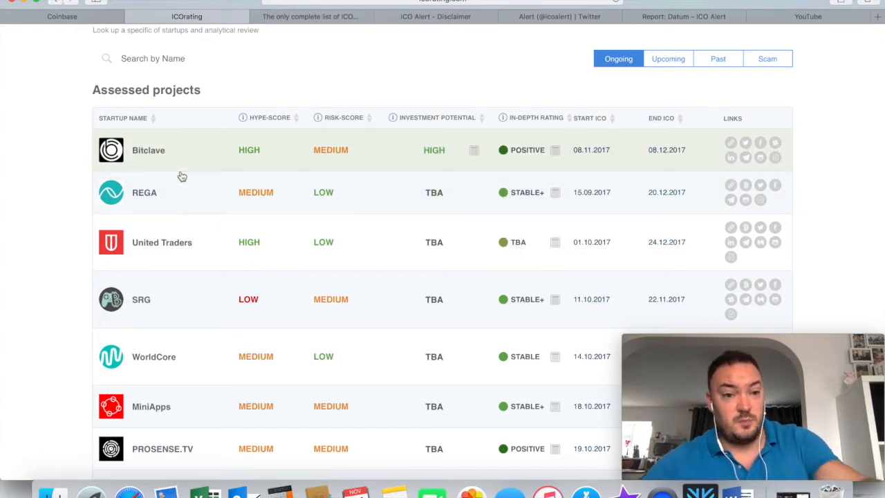
mouse_move(220, 163)
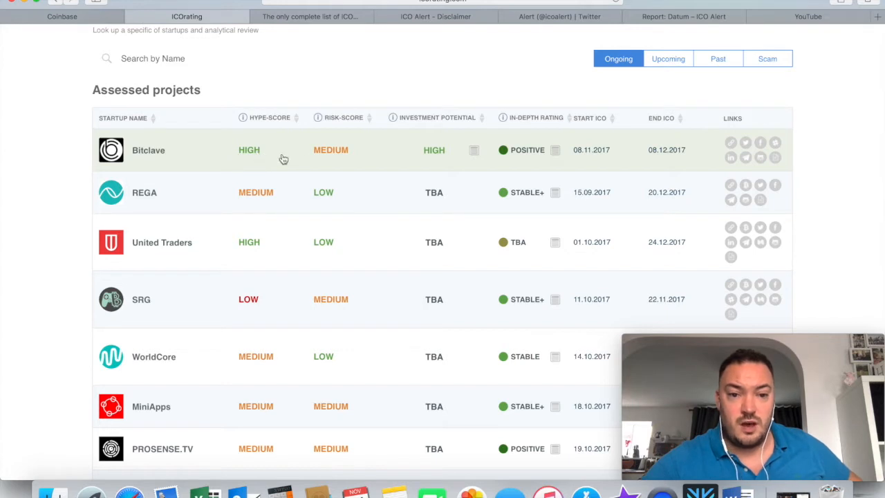
mouse_move(310, 166)
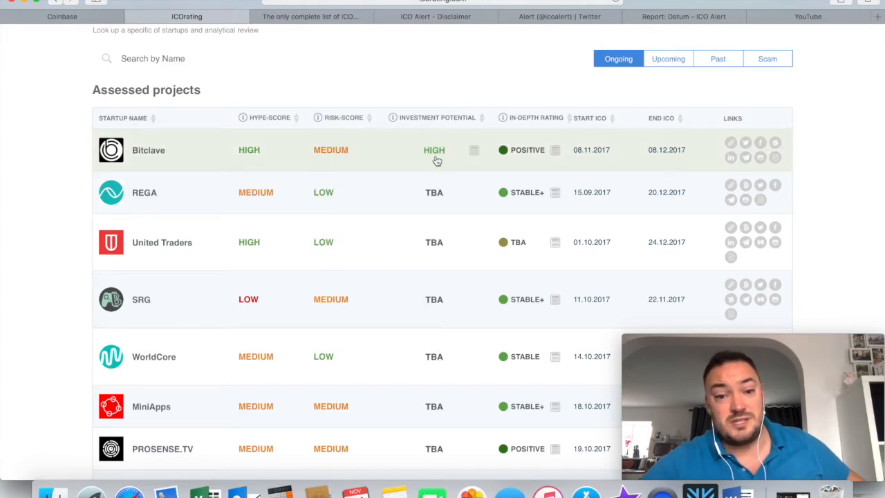
mouse_move(515, 158)
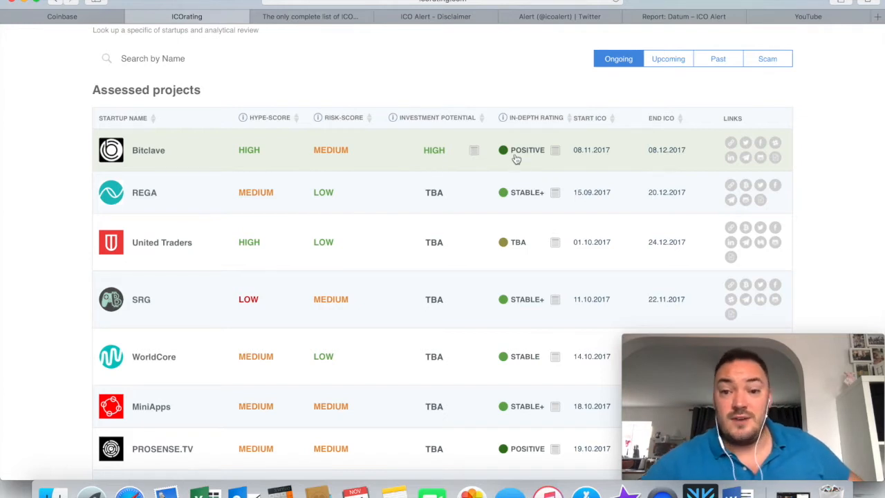
mouse_move(503, 118)
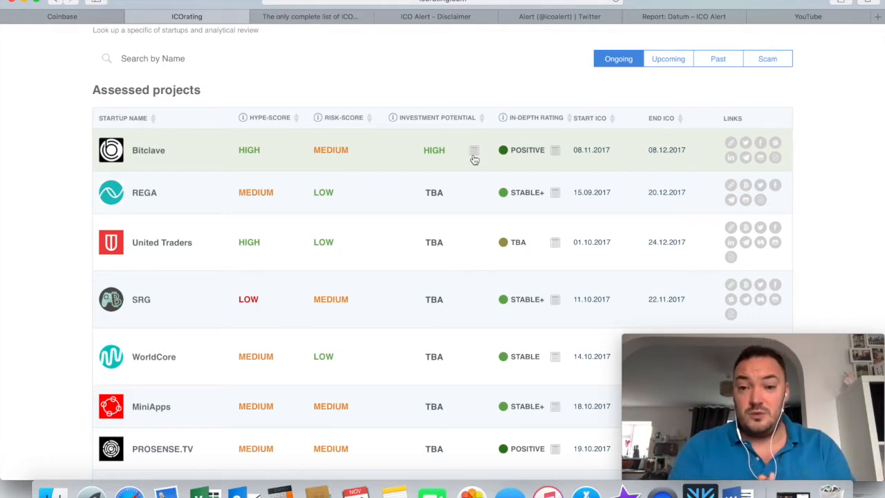
mouse_move(337, 30)
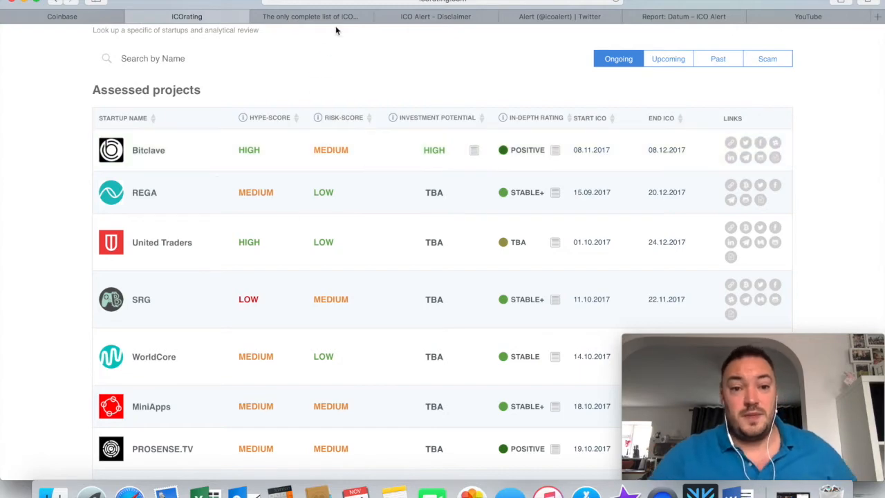
left_click(309, 17)
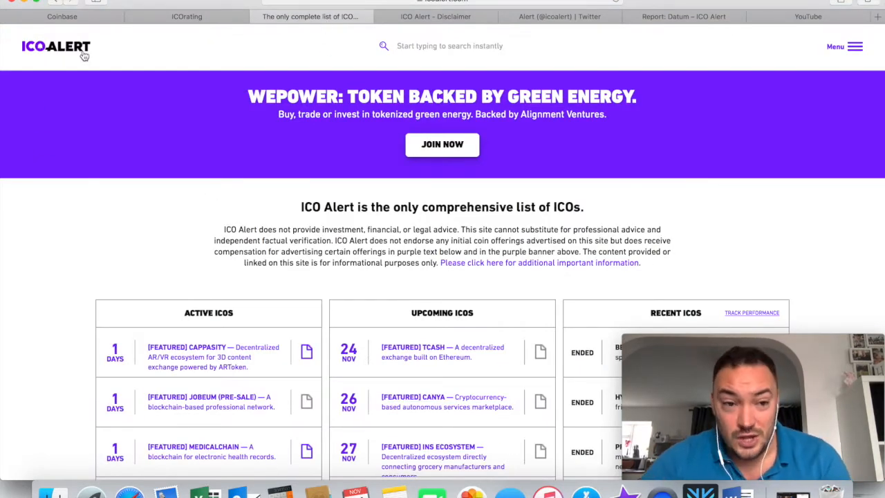
scroll("down", 3)
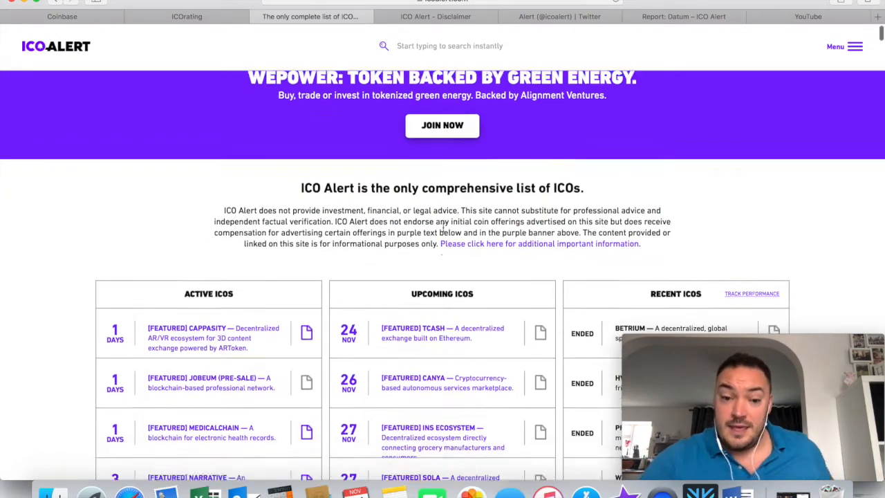
scroll("down", 3)
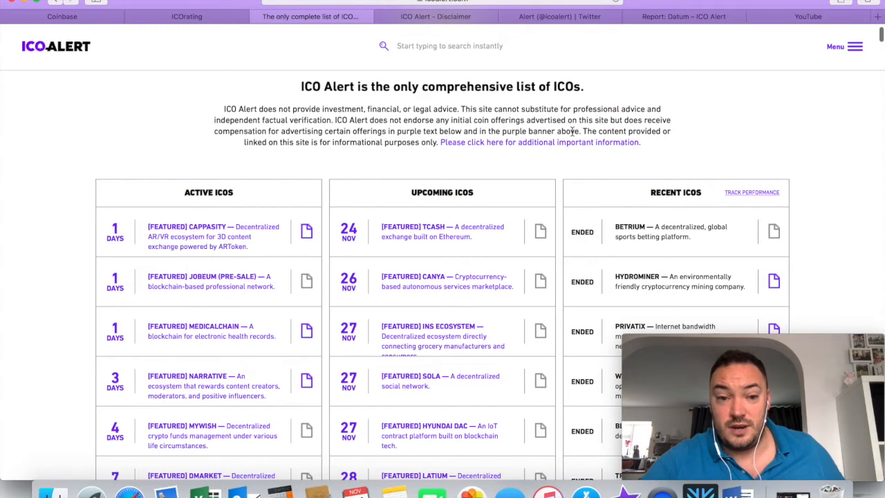
mouse_move(448, 166)
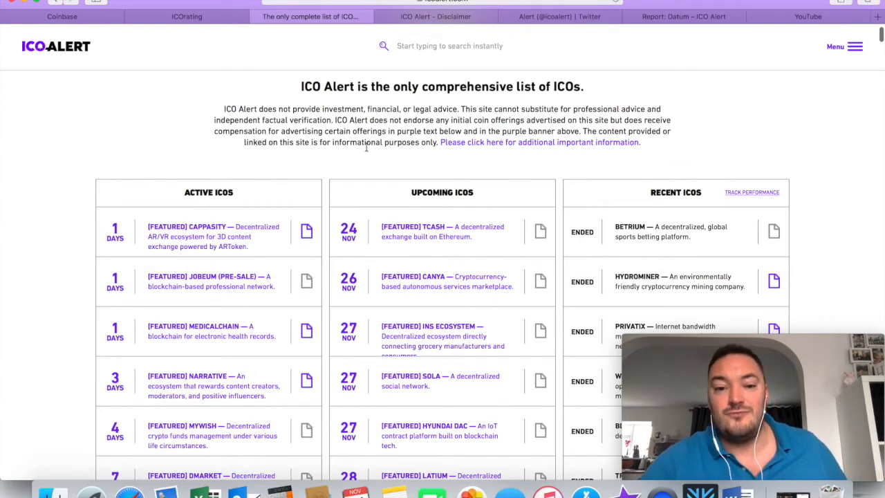
scroll("down", 3)
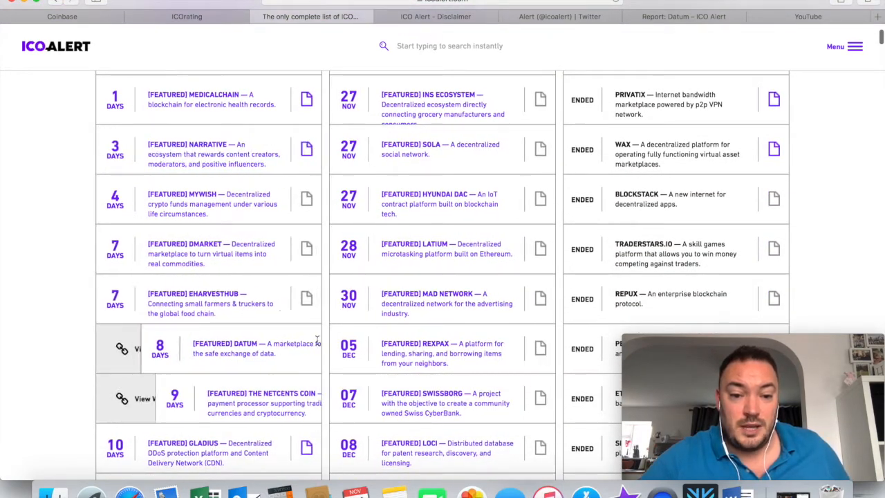
scroll("down", 3)
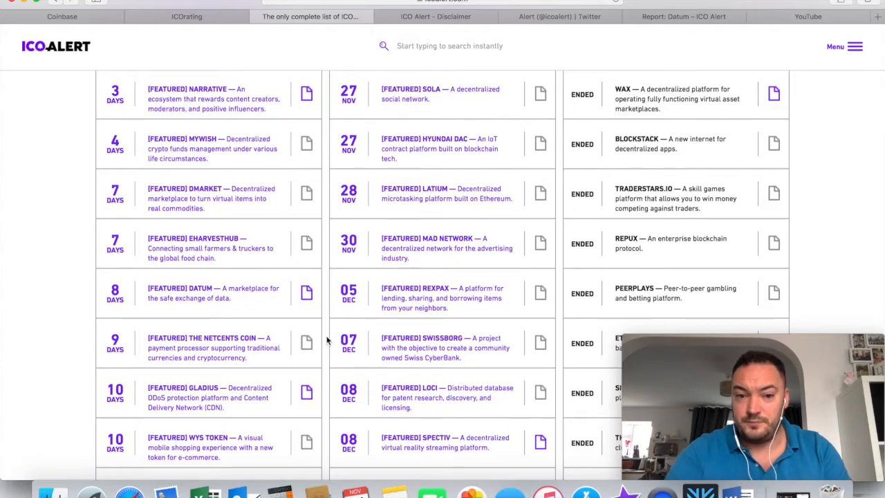
scroll("down", 3)
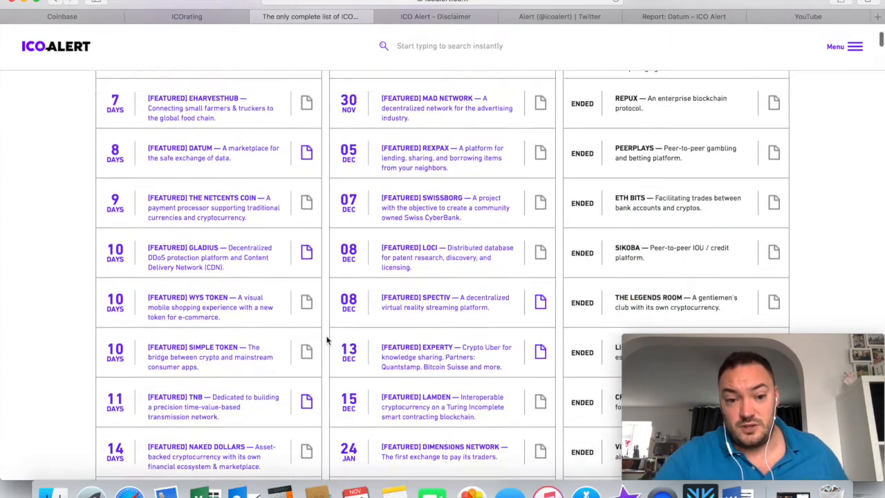
scroll("down", 3)
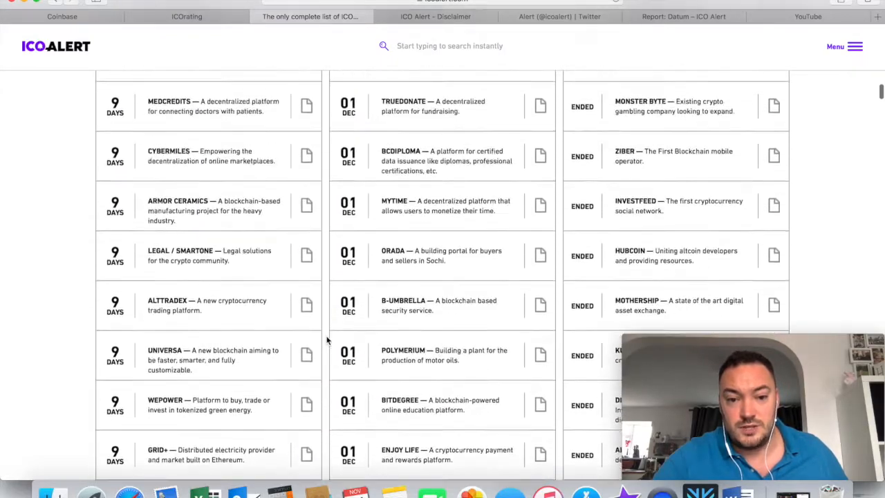
scroll("down", 3)
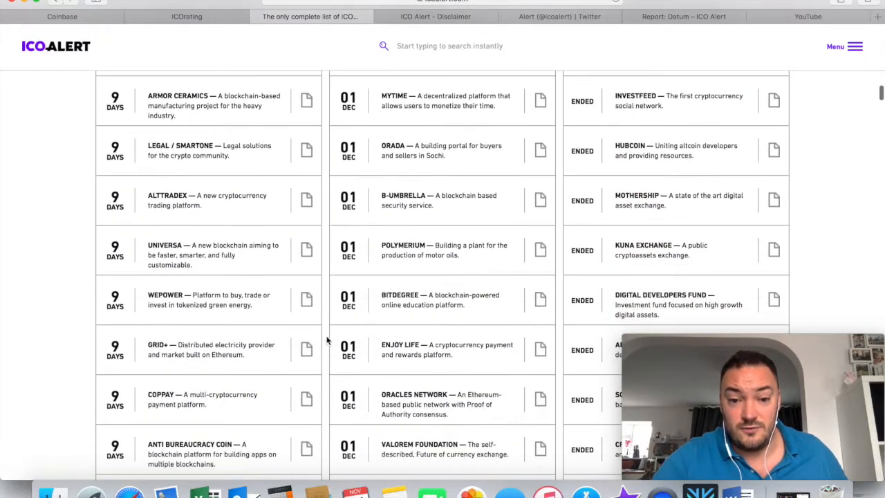
scroll("down", 3)
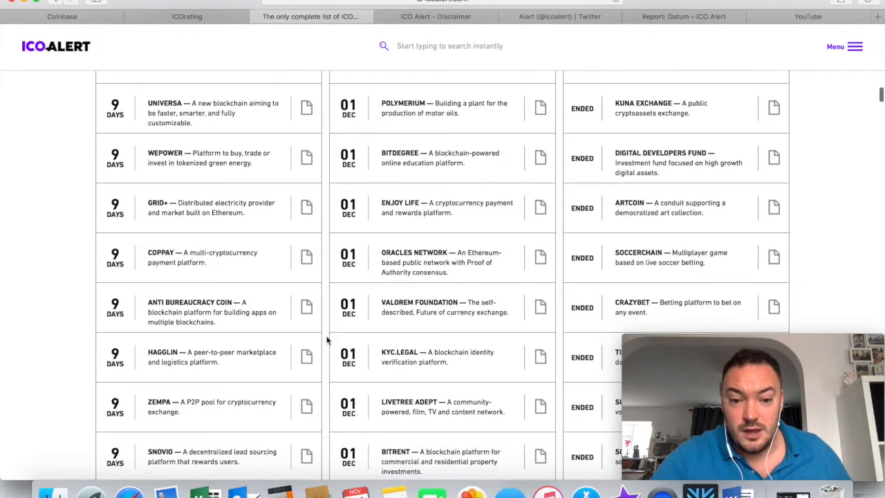
scroll("down", 3)
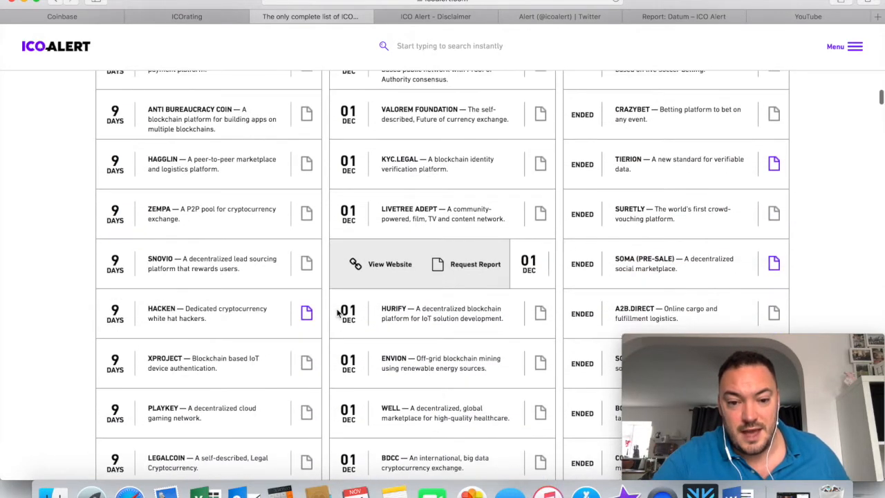
scroll("down", 3)
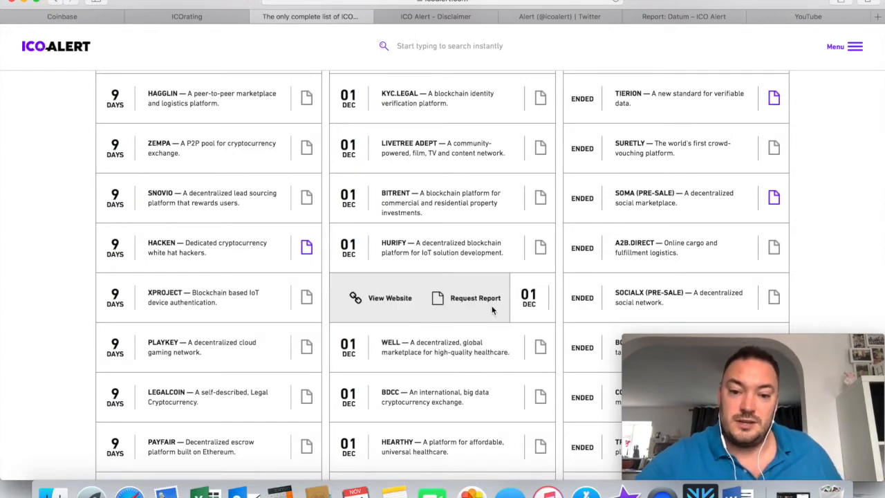
mouse_move(559, 302)
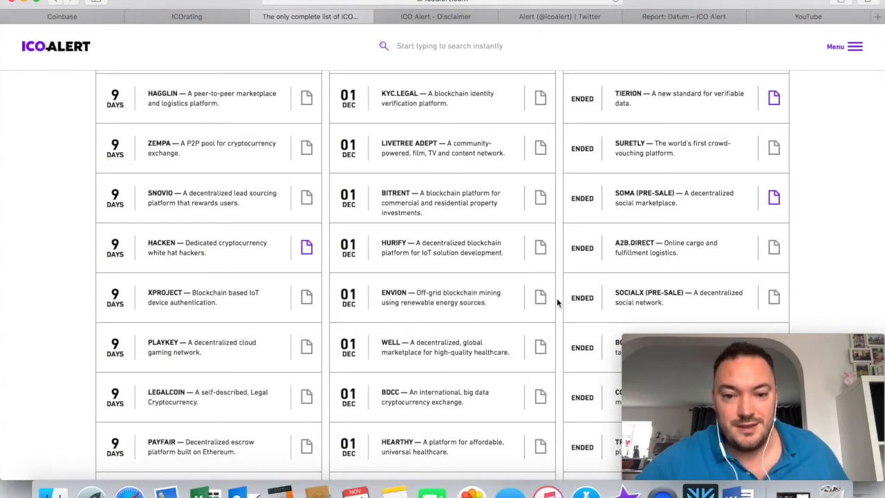
mouse_move(442, 297)
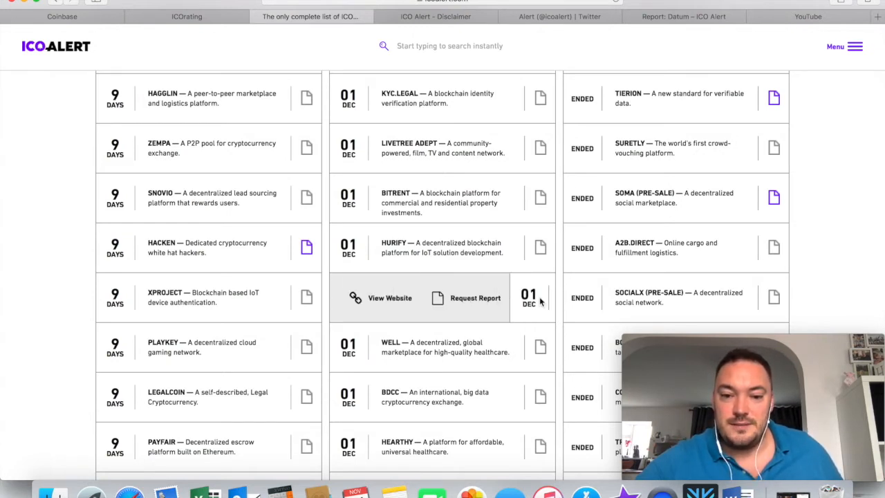
Briefly check the ICO report request form, then read down the Medicalchain ICO Alert report.
left_click(476, 298)
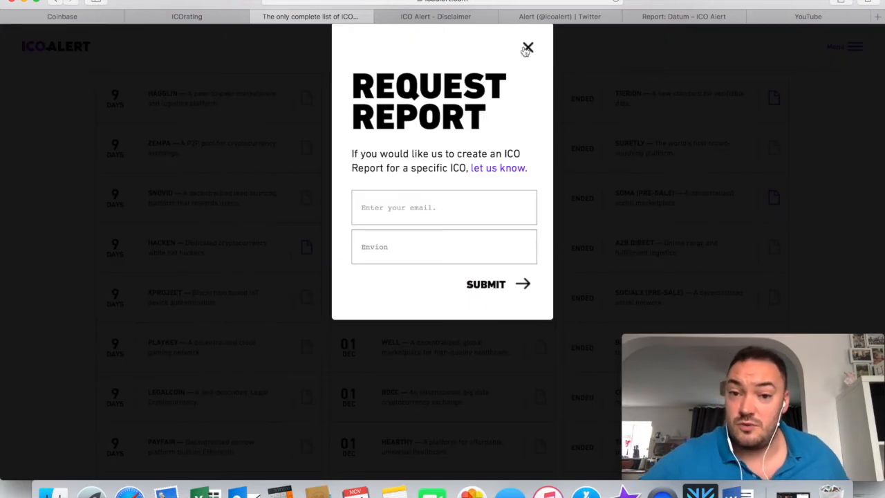
left_click(528, 47)
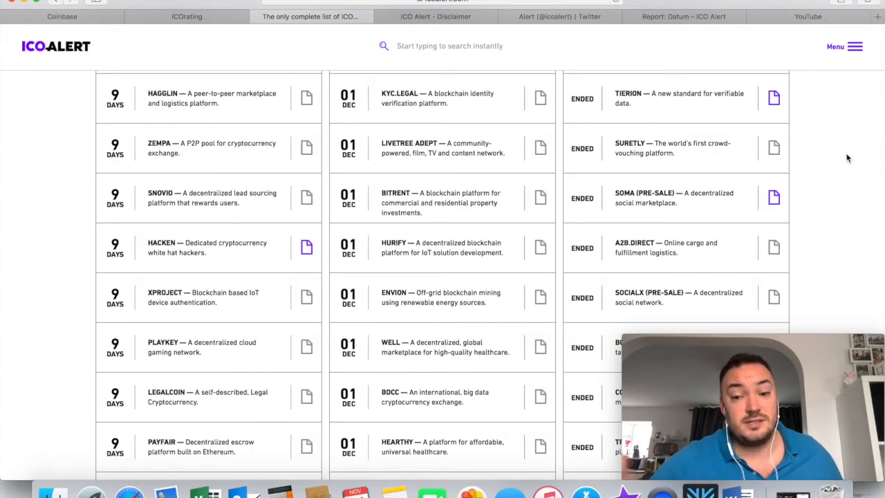
scroll("down", 3)
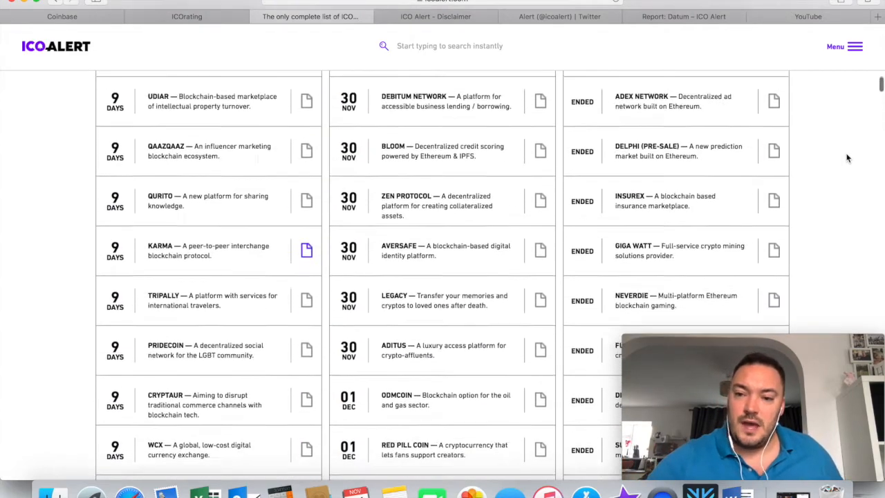
scroll("down", 3)
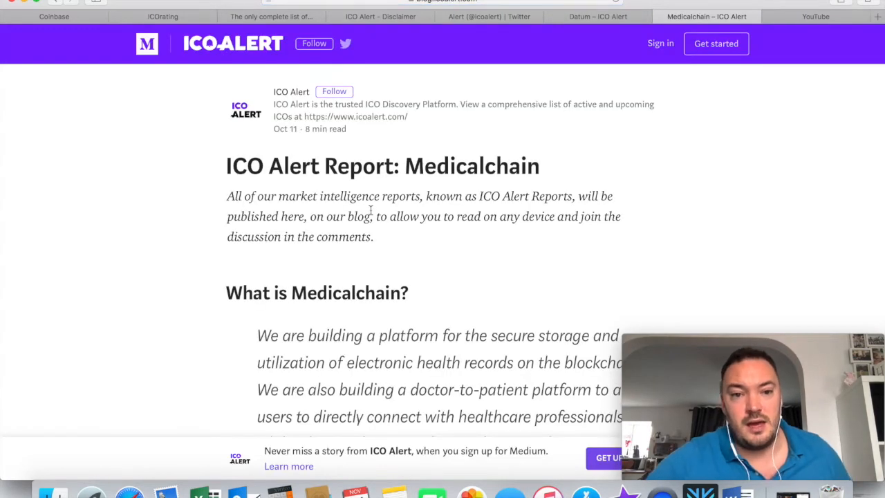
scroll("down", 3)
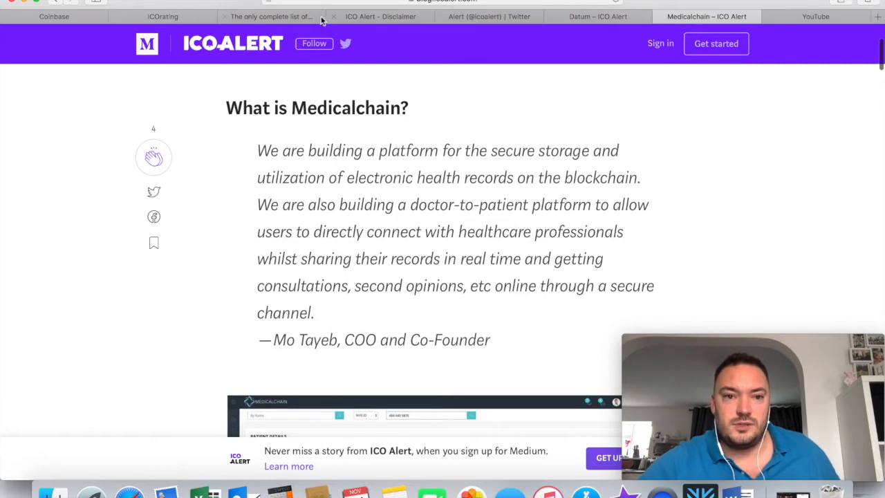
Show ICO Alert's stand-alone legal disclaimer page and highlight part of its text.
left_click(379, 16)
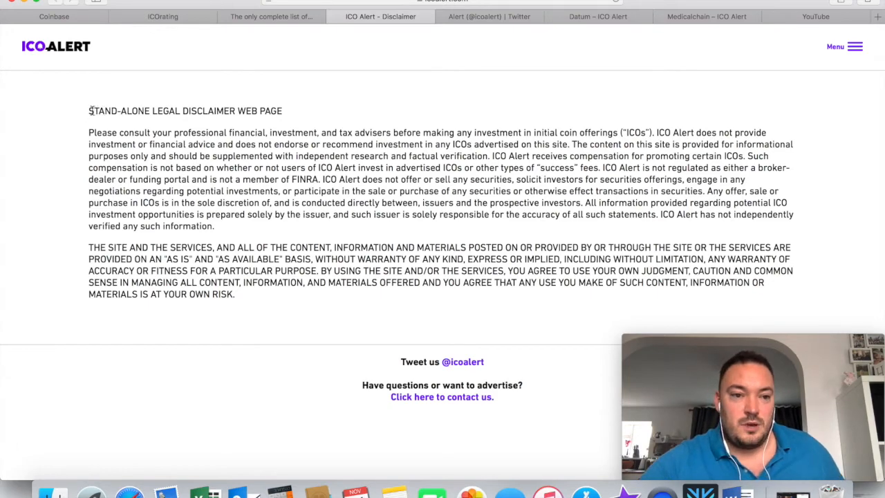
left_click_drag(89, 110, 242, 132)
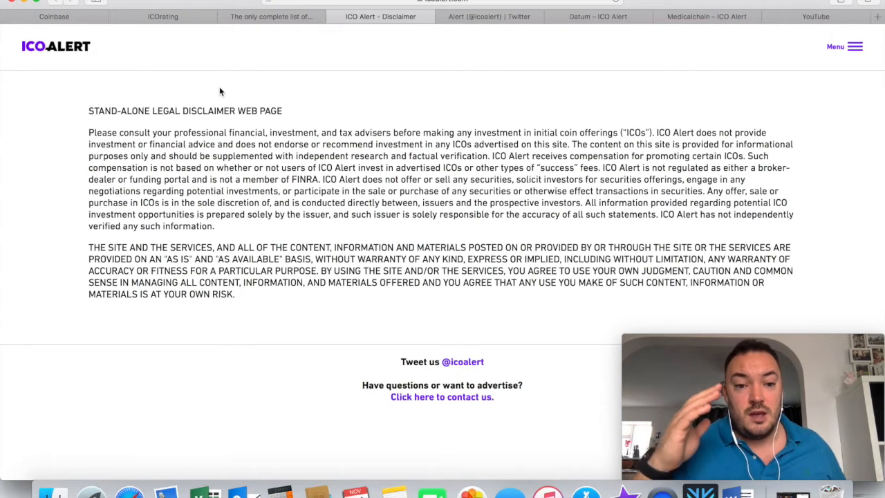
mouse_move(279, 116)
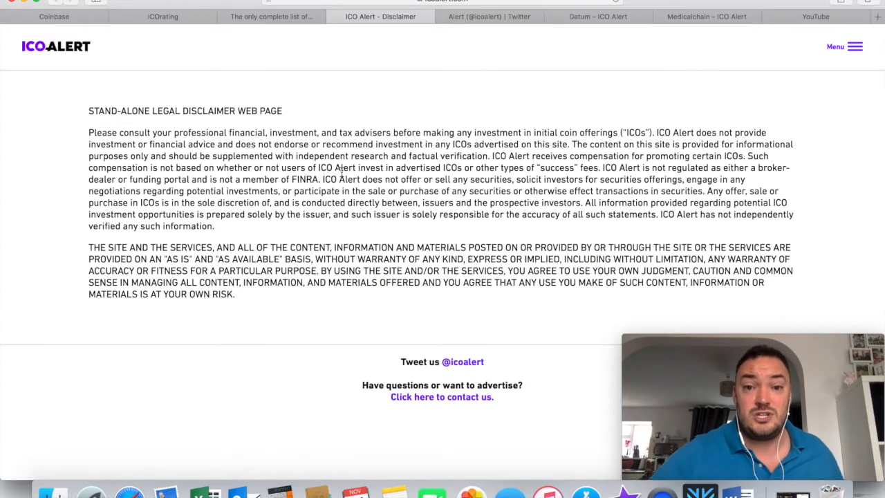
left_click(489, 17)
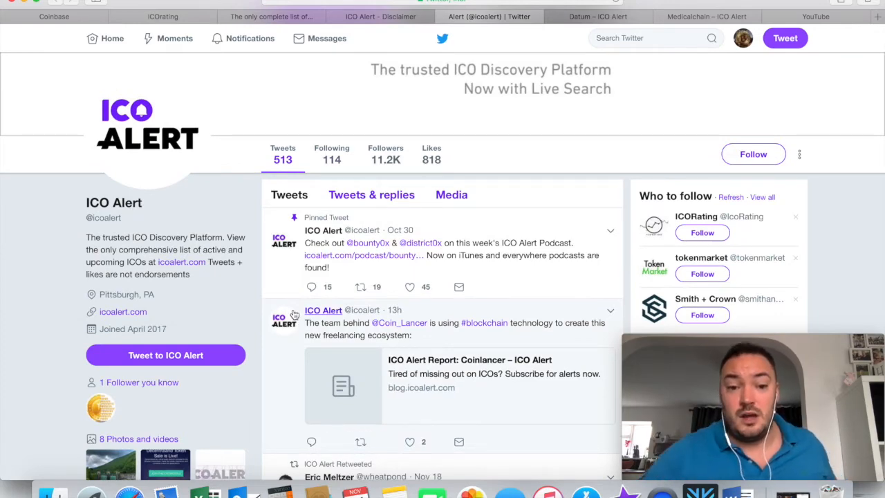
scroll("down", 3)
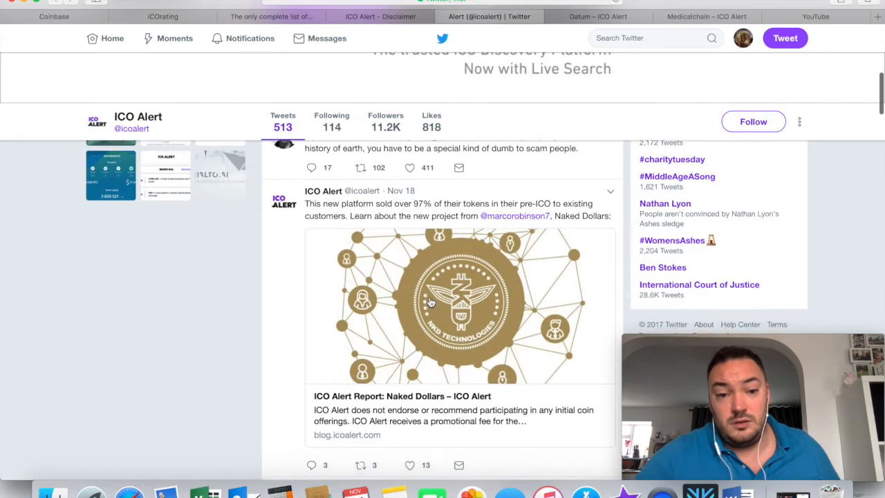
scroll("down", 3)
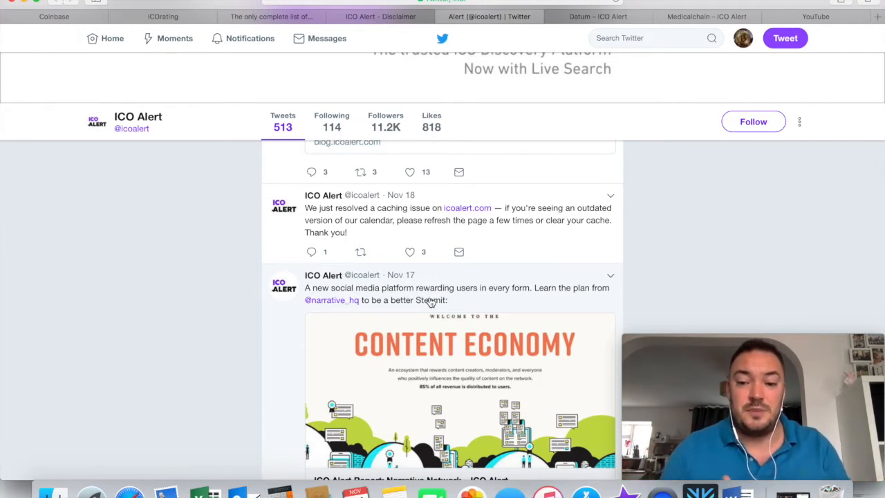
scroll("down", 3)
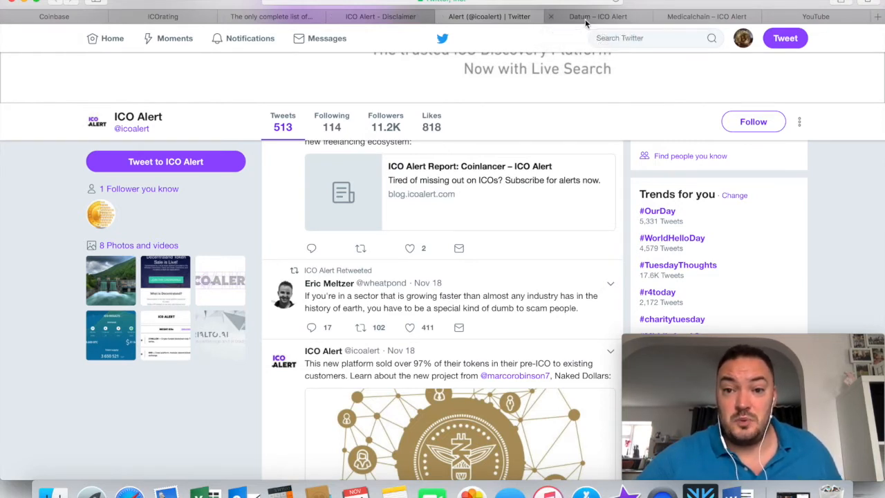
left_click(597, 17)
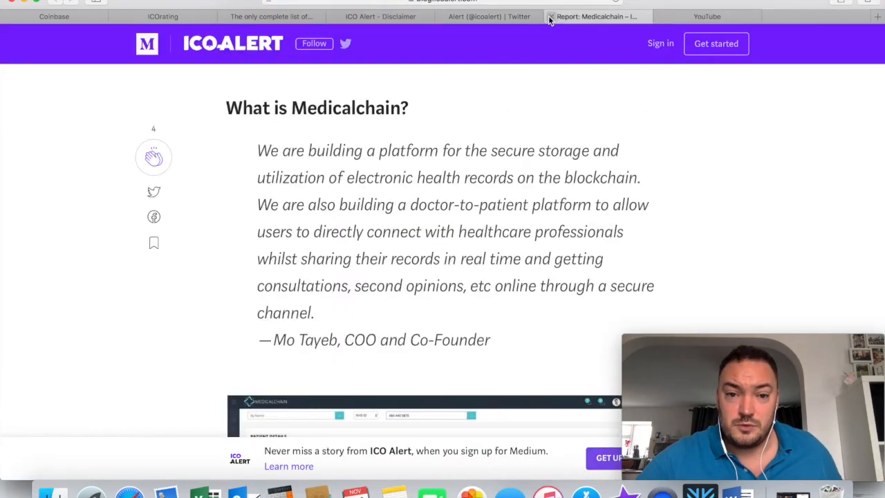
left_click(435, 17)
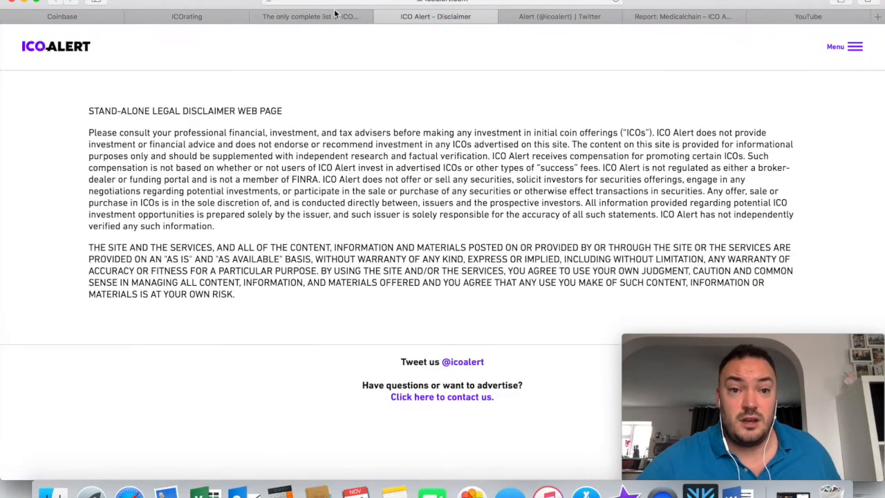
left_click(187, 16)
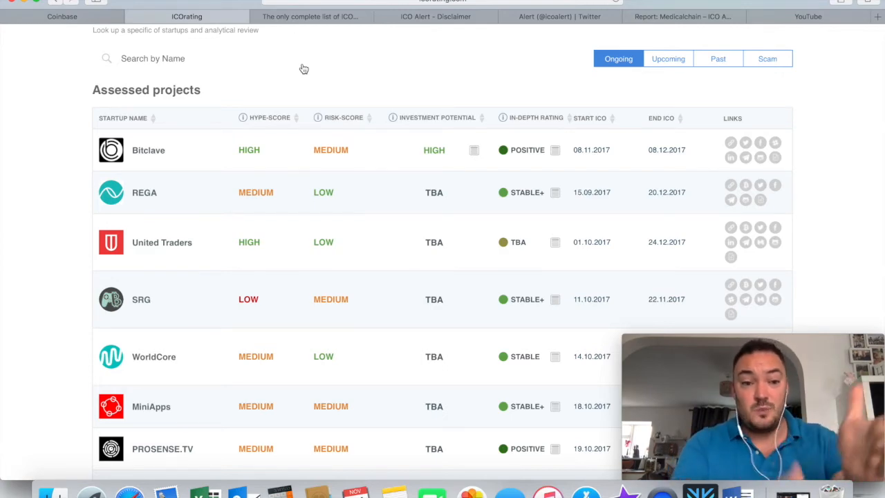
mouse_move(280, 343)
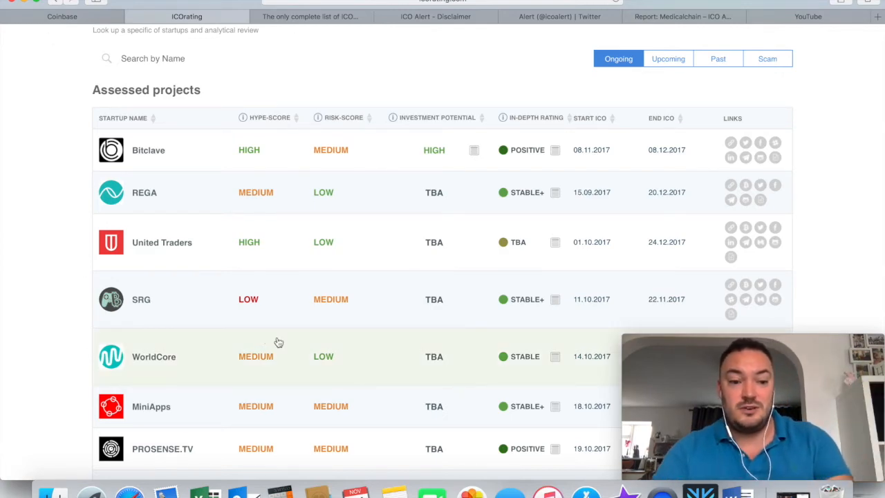
scroll("down", 3)
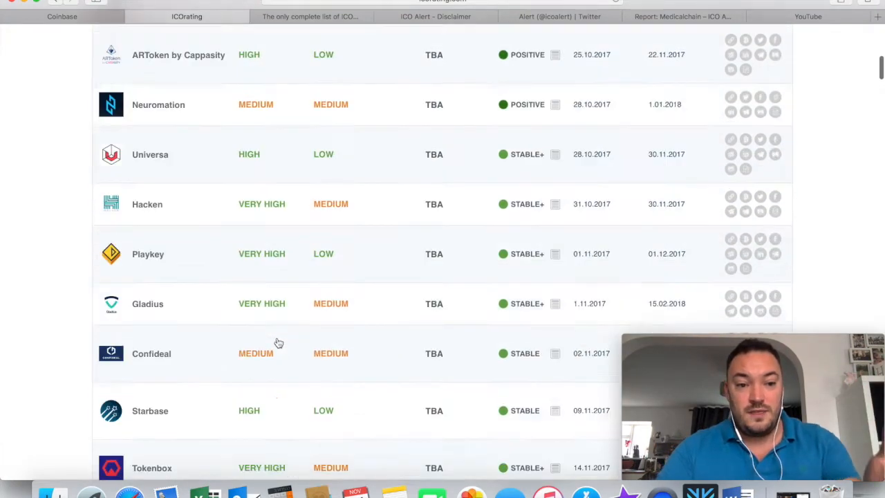
scroll("up", 3)
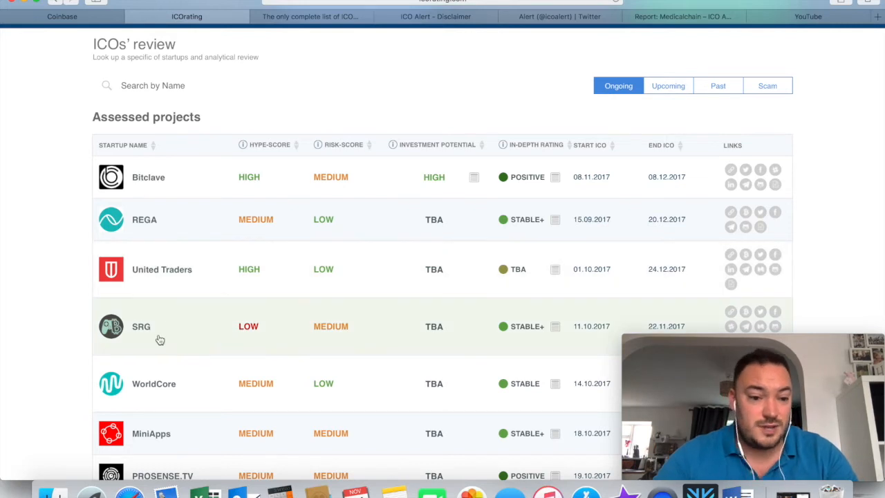
scroll("down", 3)
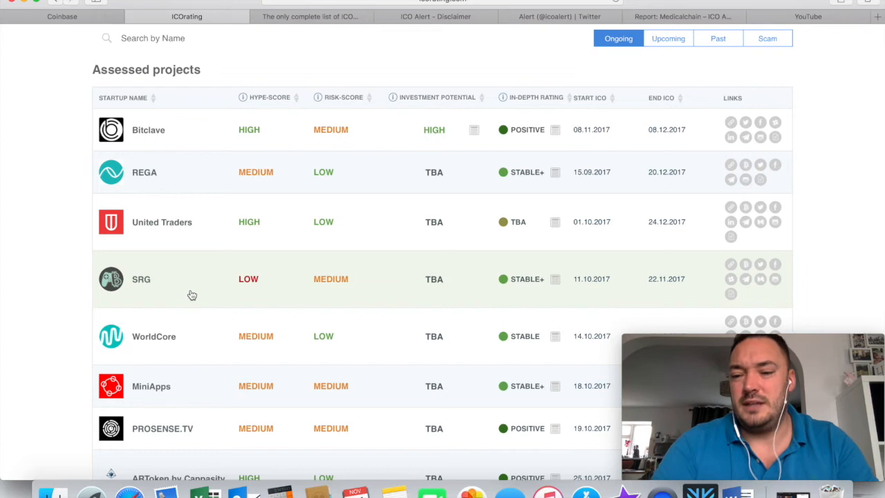
mouse_move(365, 64)
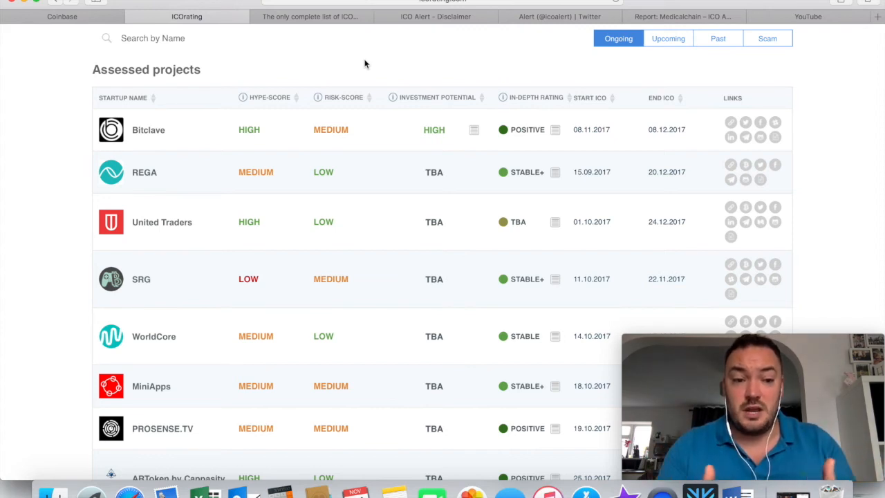
mouse_move(354, 43)
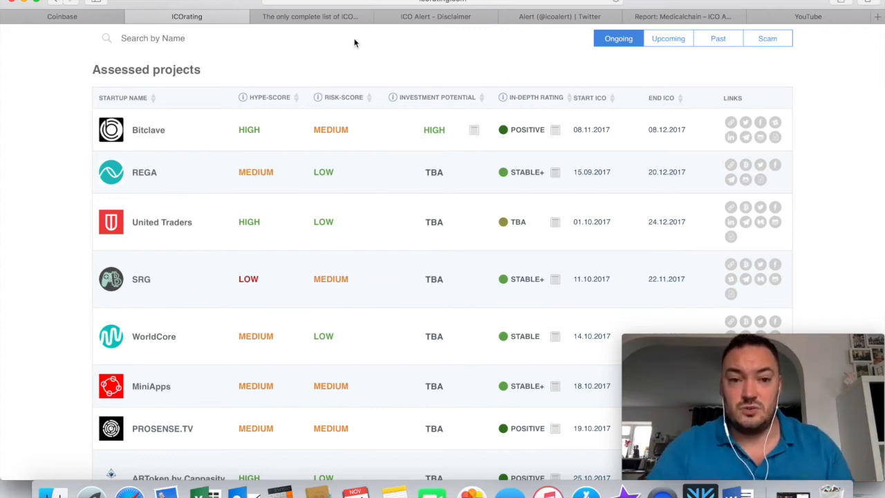
left_click(311, 17)
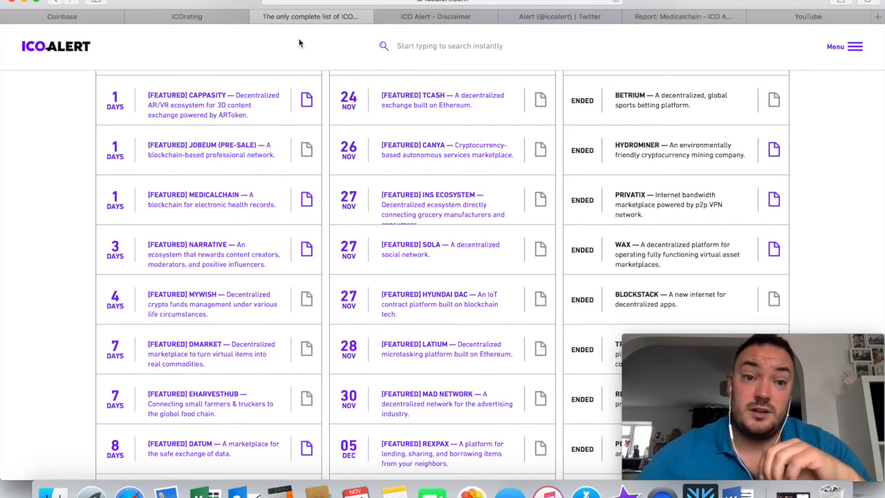
Return to the ICORating review page of assessed projects.
left_click(187, 16)
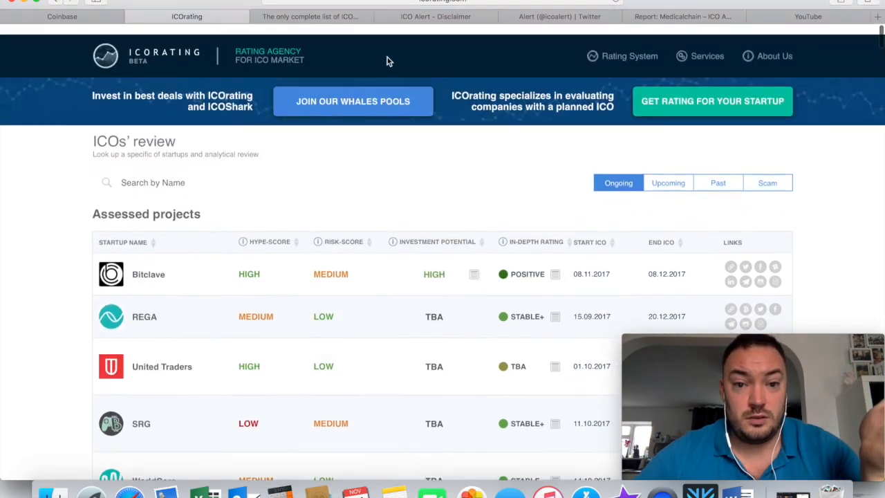
Browse down the ICORating table, then switch to the ICO Alert token sale calendar.
scroll("down", 3)
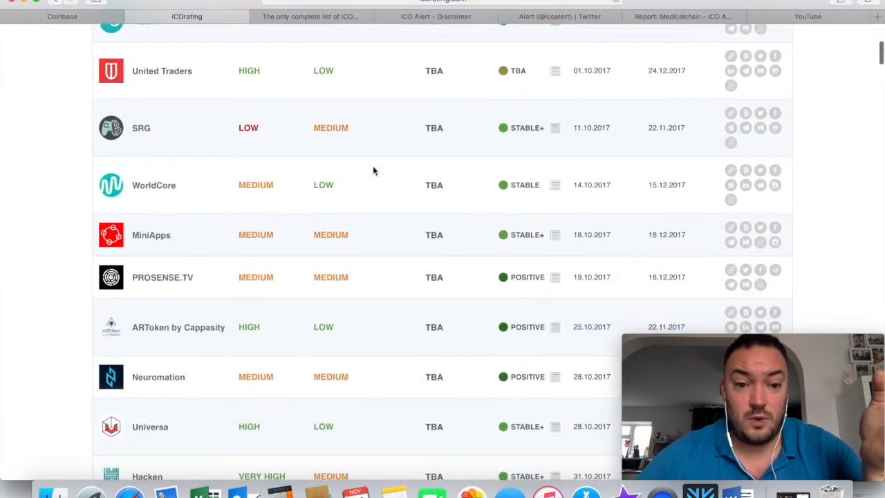
scroll("down", 3)
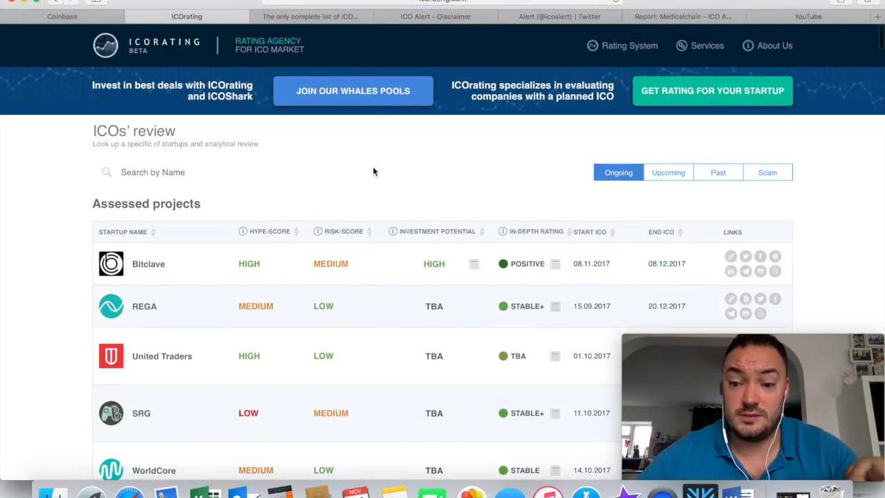
mouse_move(360, 196)
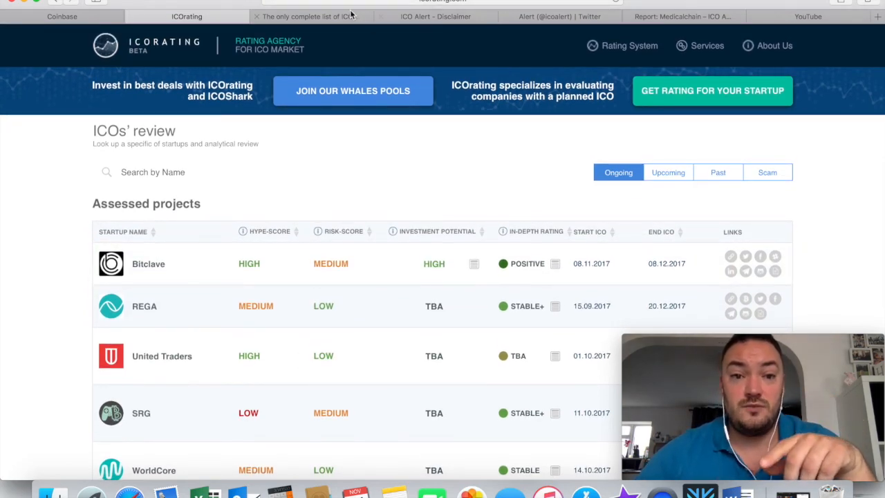
left_click(304, 17)
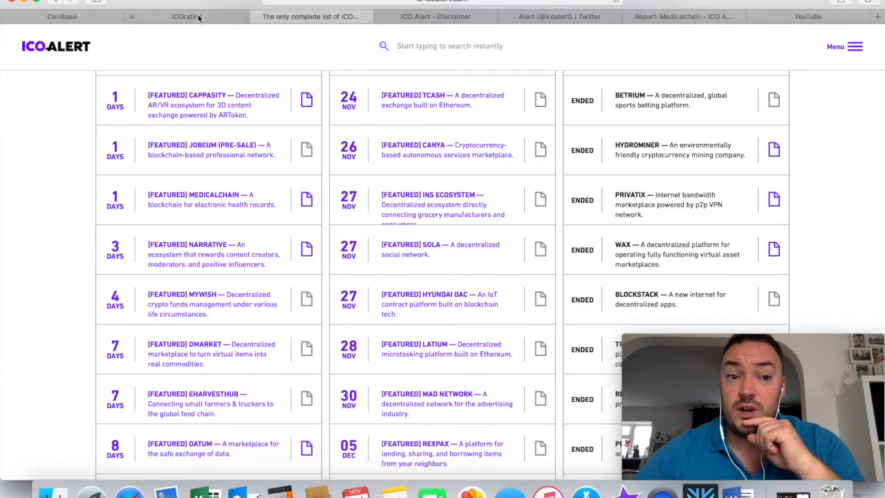
Leave the ICO listing pages and return to the Coinbase dashboard with the £6,187.17 Bitcoin chart.
left_click(186, 16)
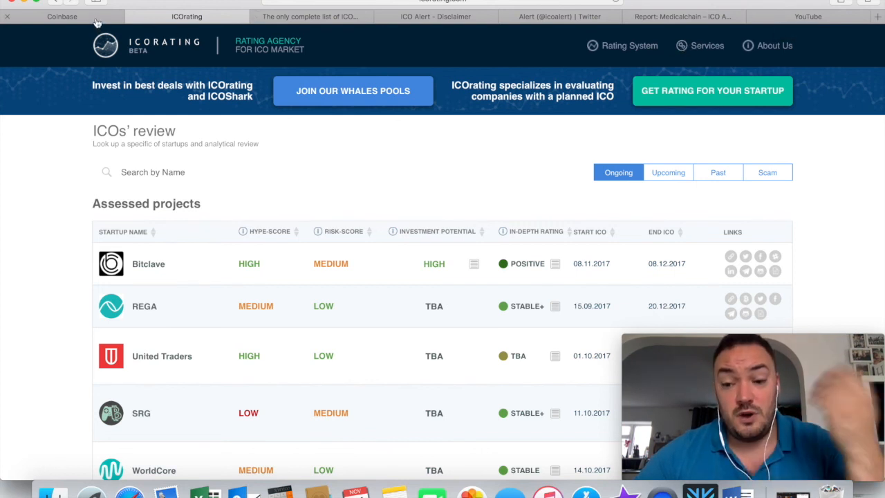
left_click(60, 16)
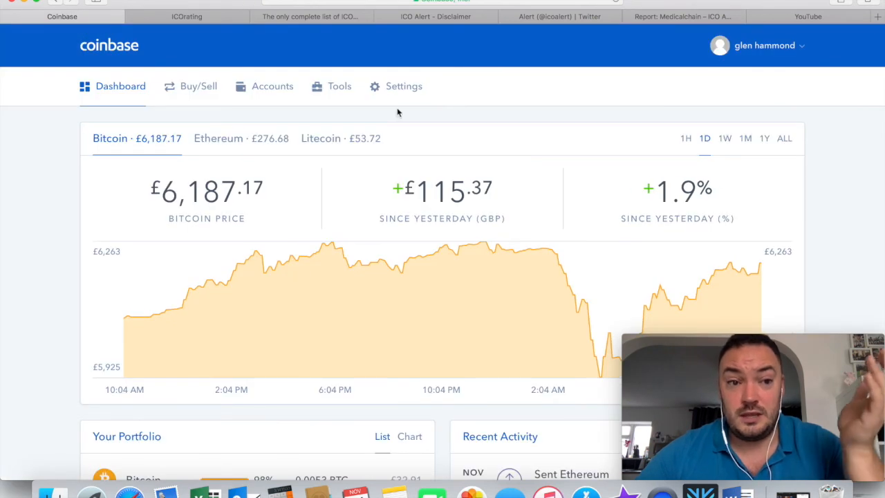
mouse_move(463, 110)
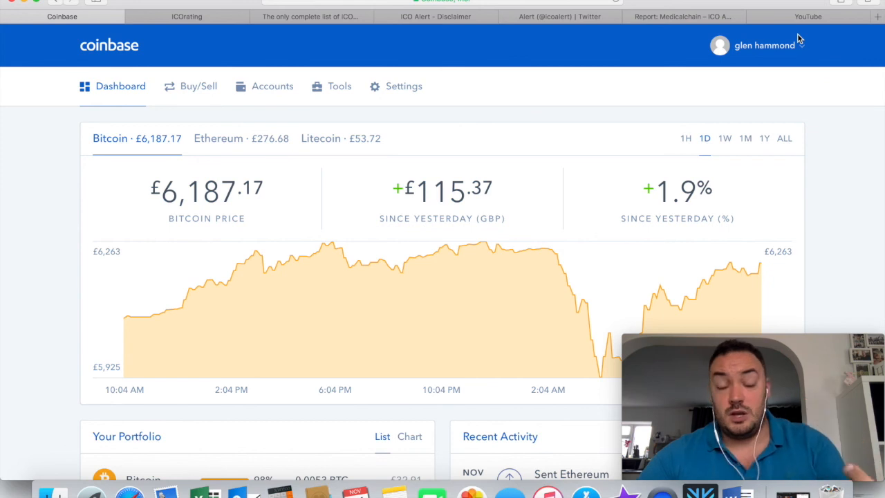
mouse_move(799, 42)
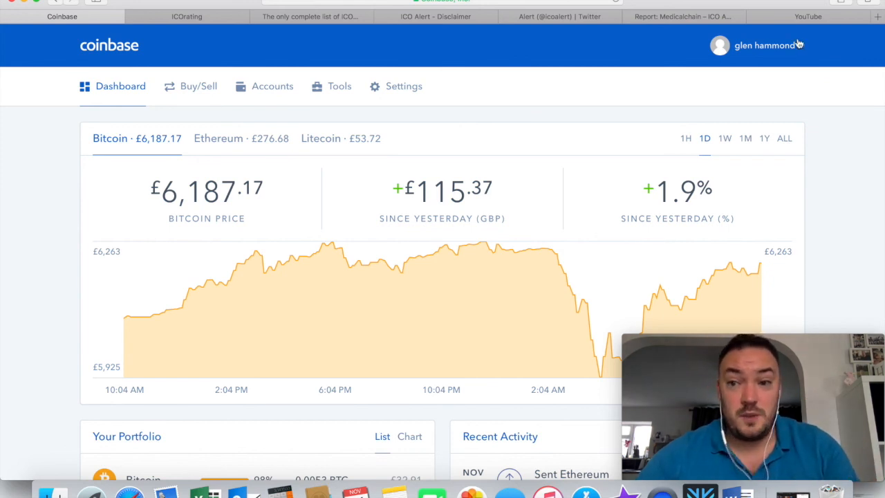
From the Coinbase account menu, go to the Invite friends referral page offering $10 (£7).
left_click(758, 45)
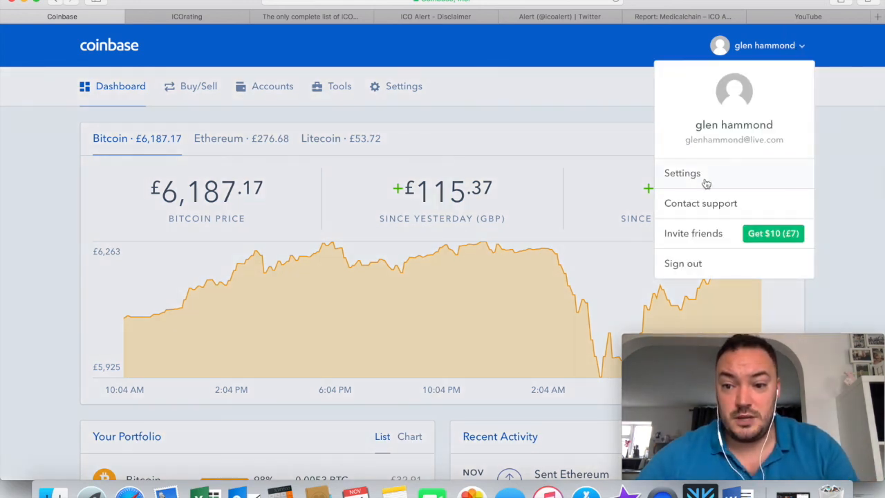
mouse_move(686, 236)
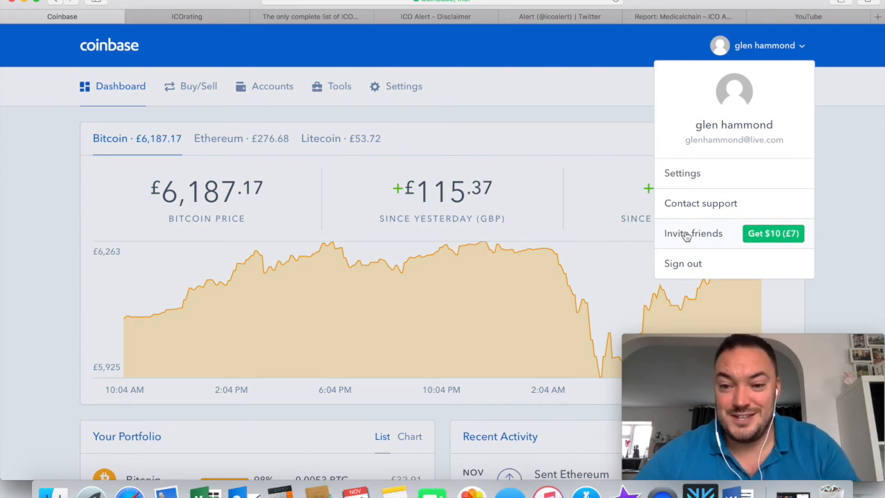
mouse_move(695, 236)
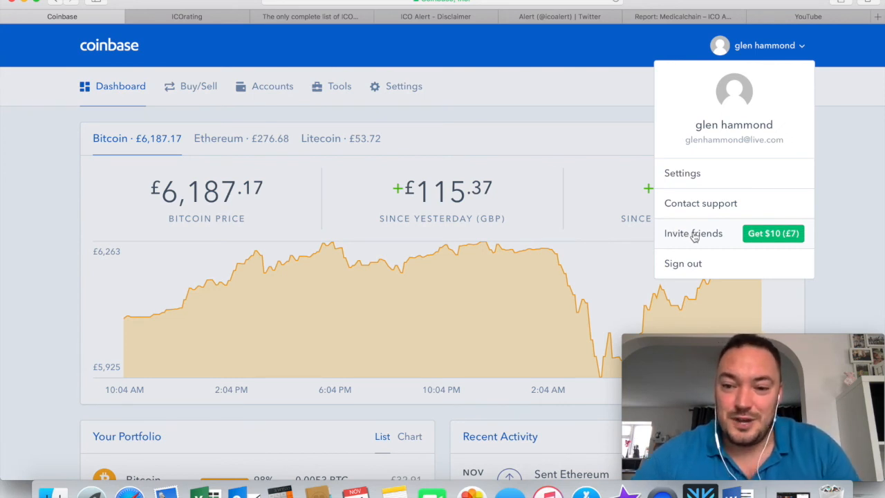
mouse_move(578, 256)
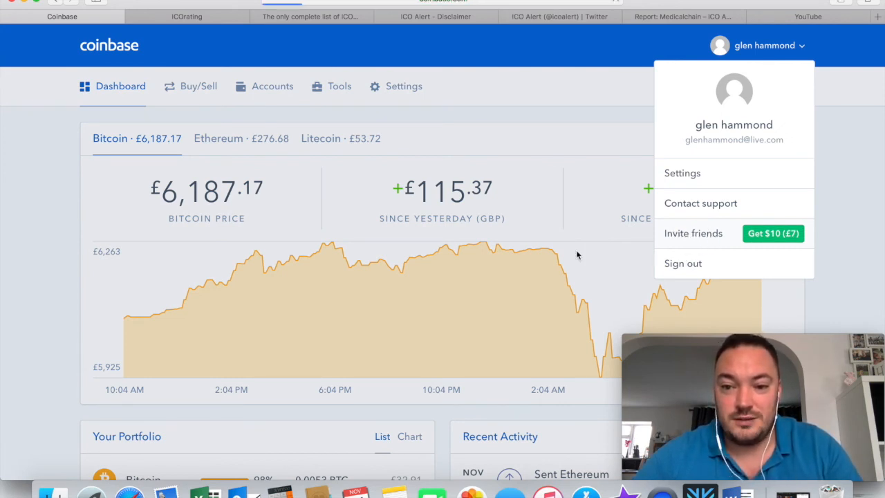
left_click(693, 233)
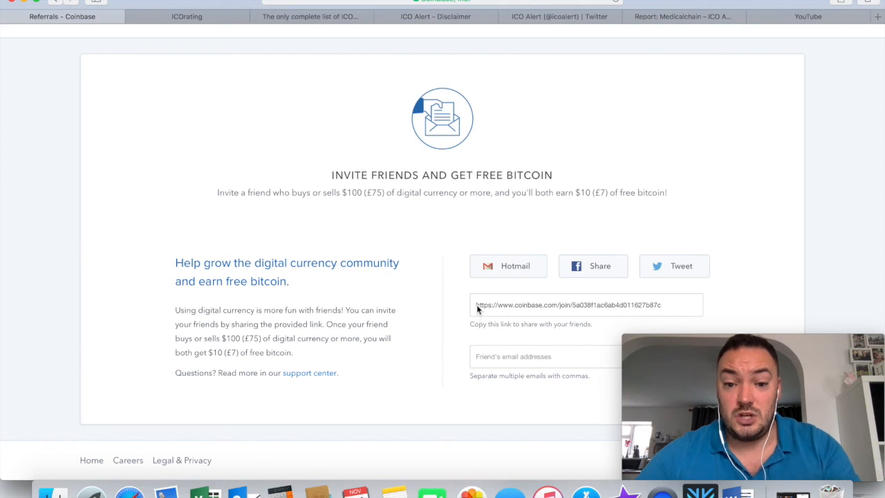
mouse_move(544, 270)
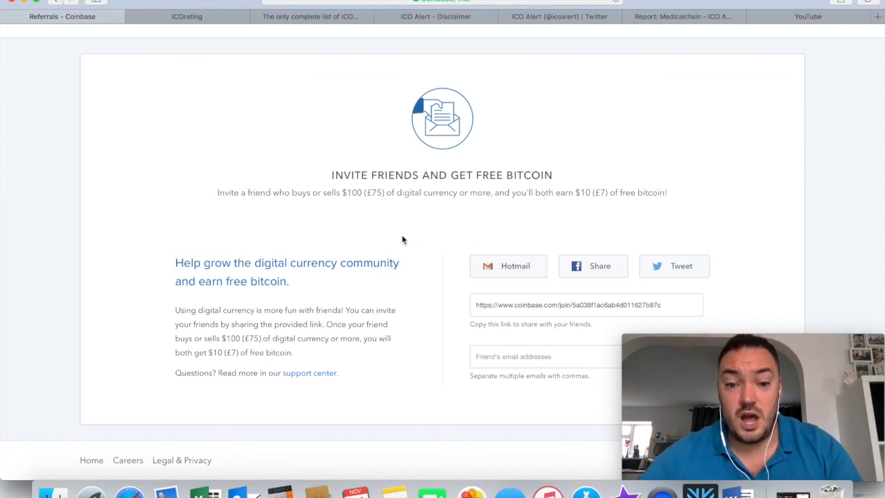
mouse_move(385, 243)
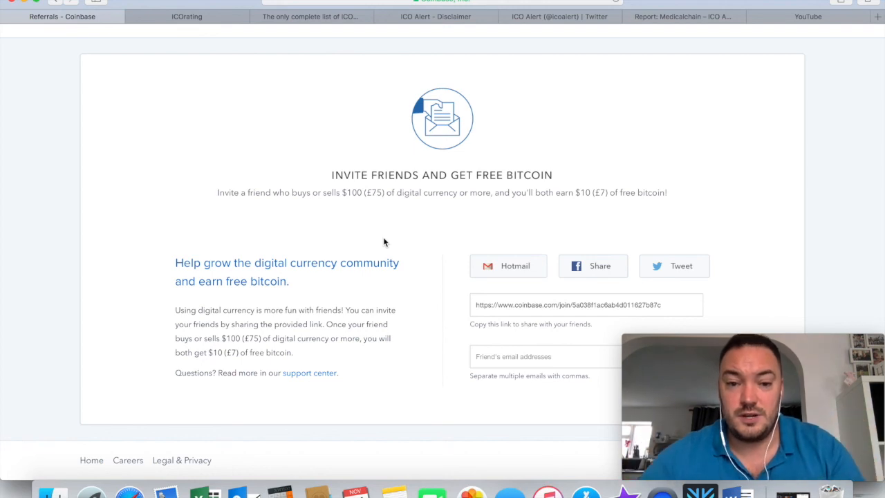
mouse_move(357, 211)
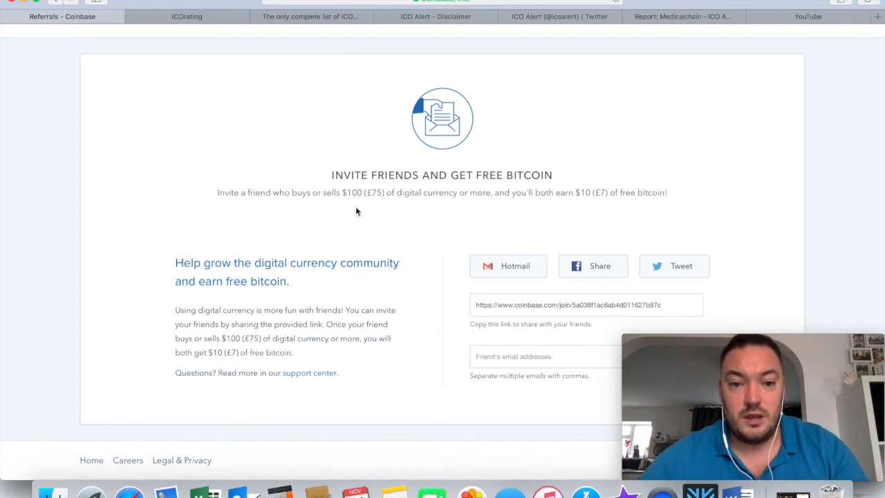